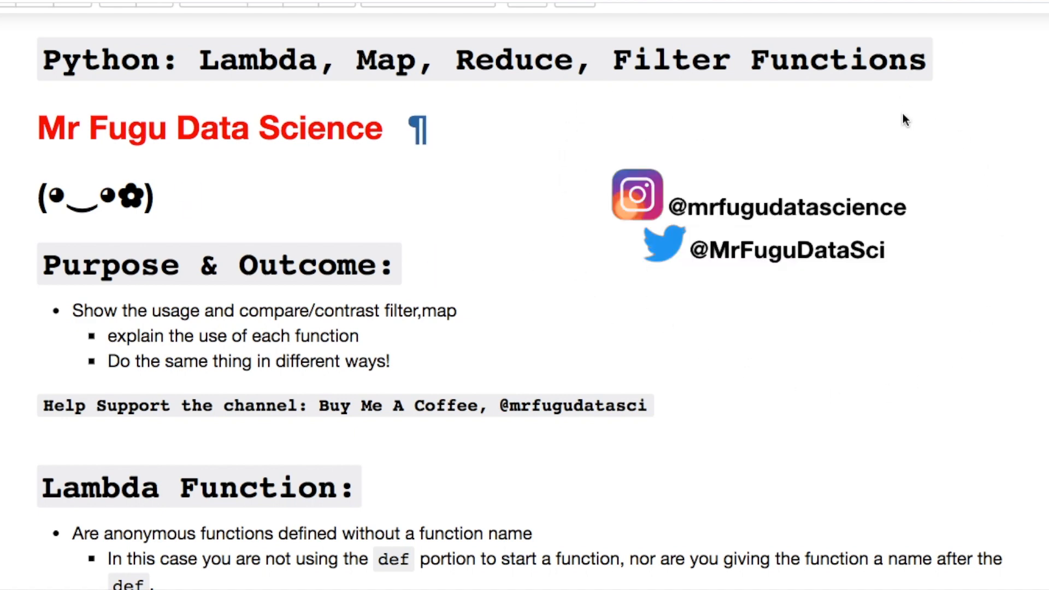
Step: Define amortize_fcn as lambda p,n,i computing the payment with p*i*..
scroll("down", 3)
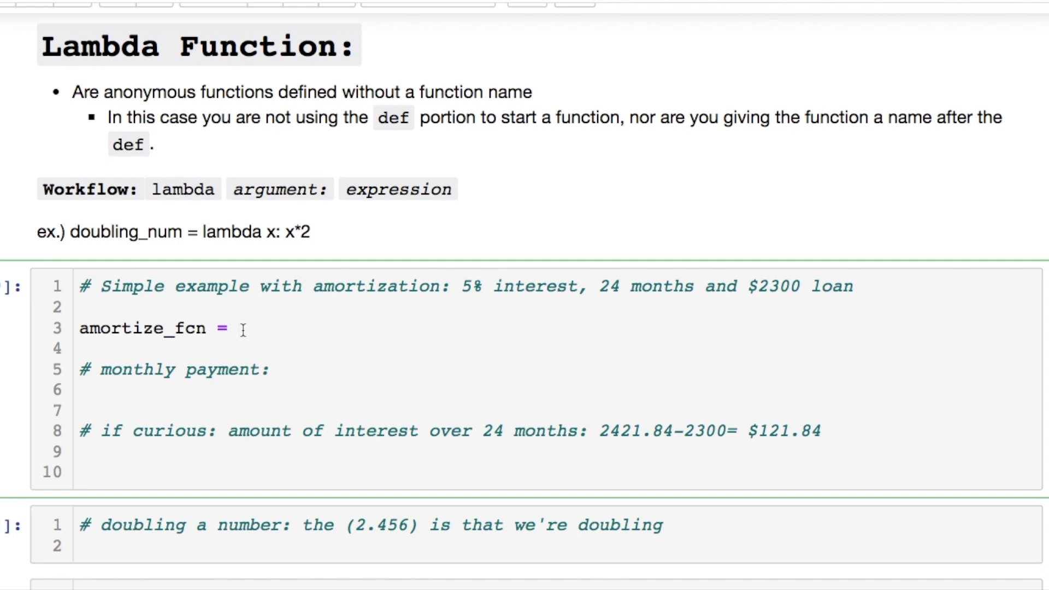
type("lambda p,n,i: p*i*((i+1)**n)/(((i+1)**n)-1")
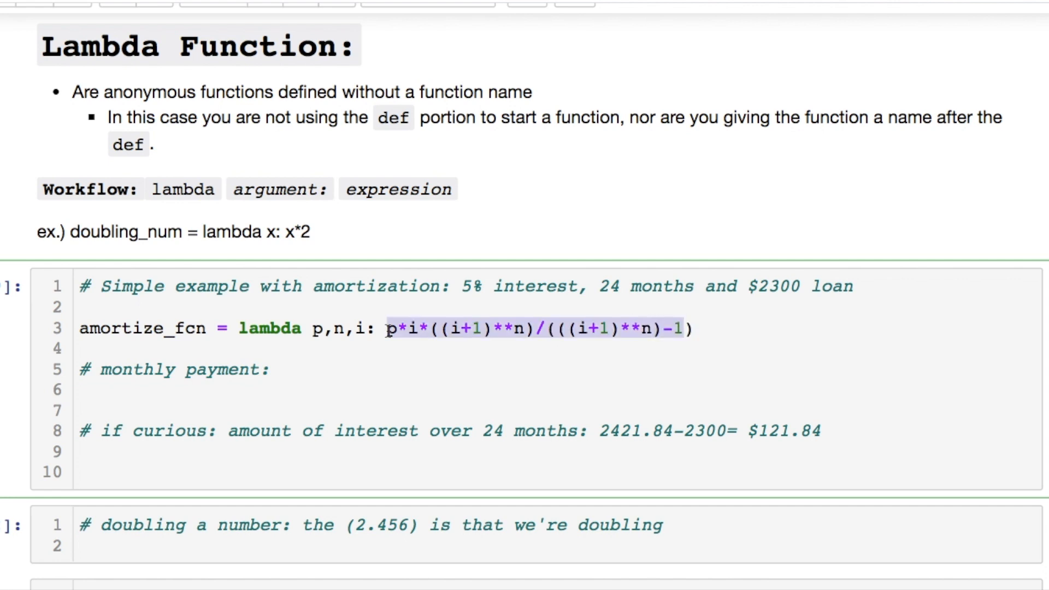
Step: Call amortize_fcn(2300, 24, 0.00417) and run the cell, returning 100.90831661112044
left_click(138, 394)
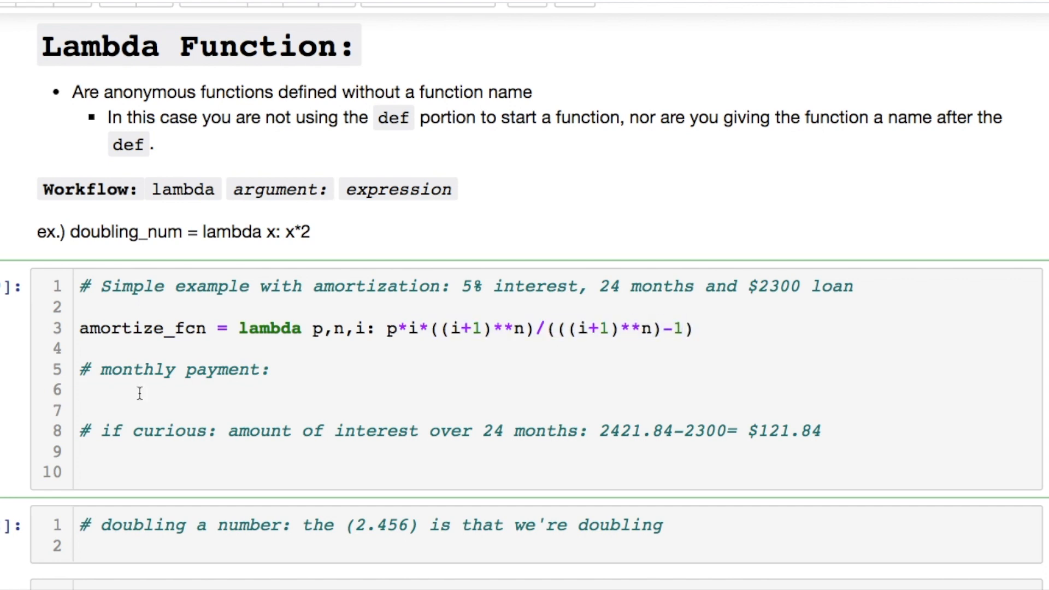
type("amortize_fc")
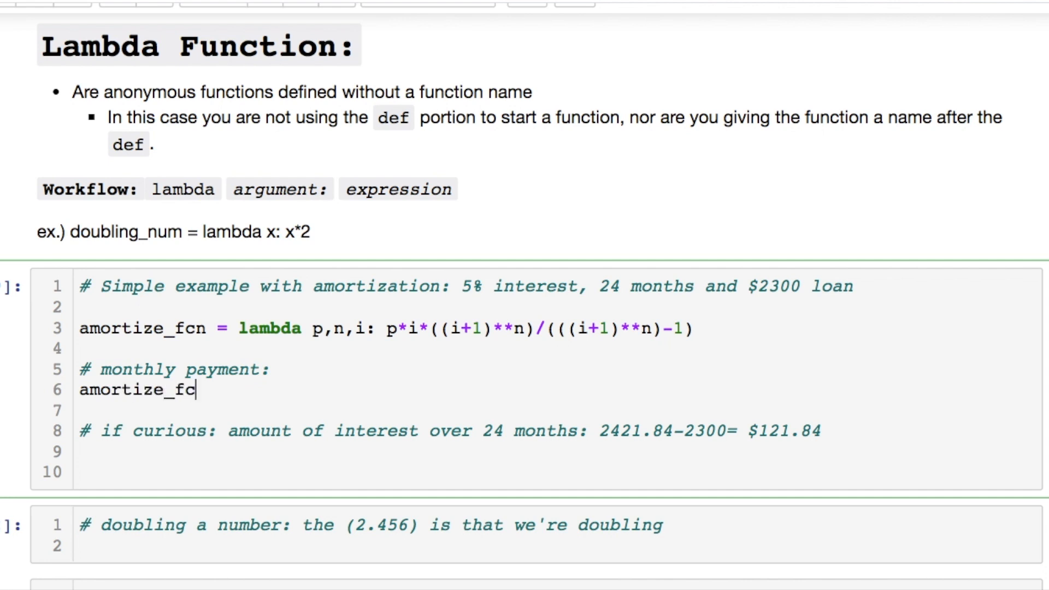
type("n(2300,")
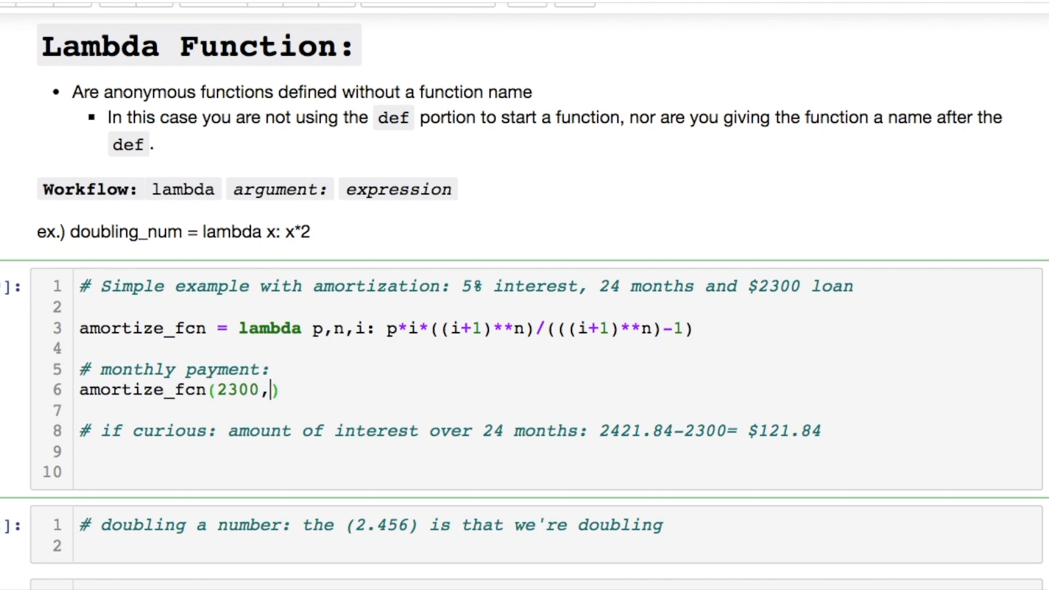
type("24")
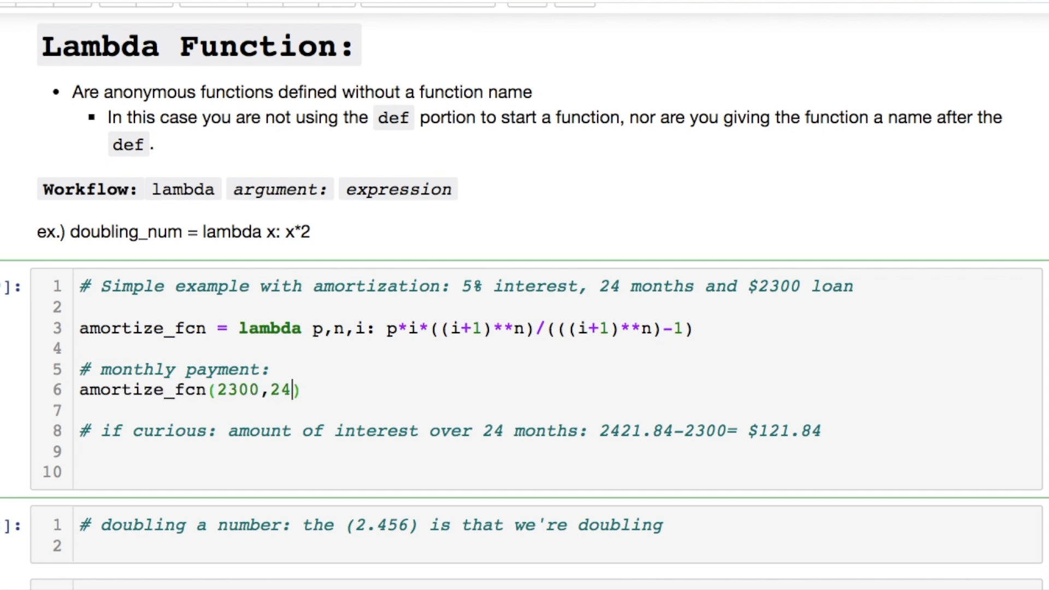
type(",")
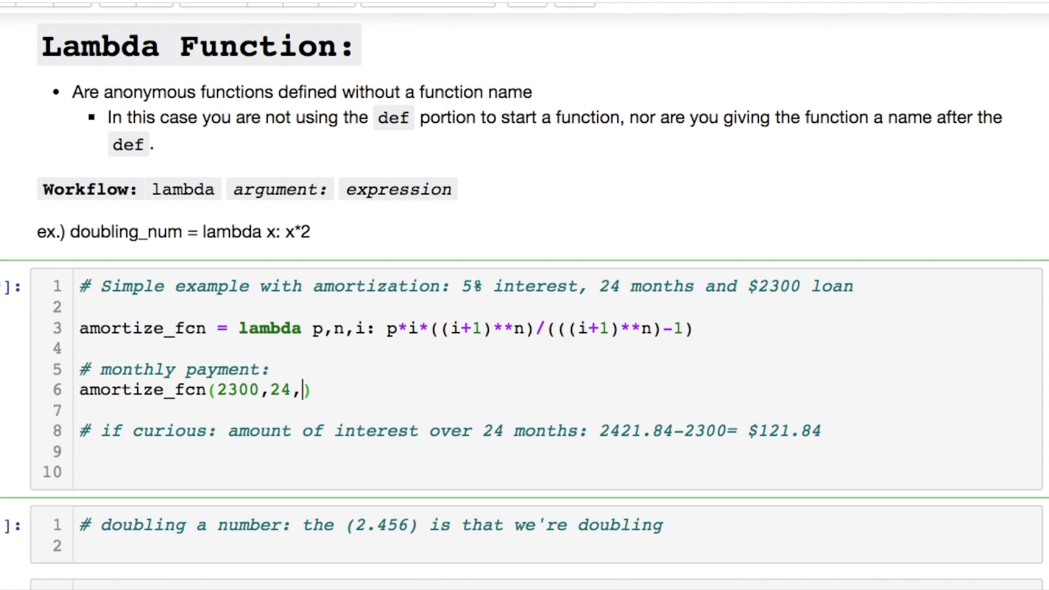
type("0.00417")
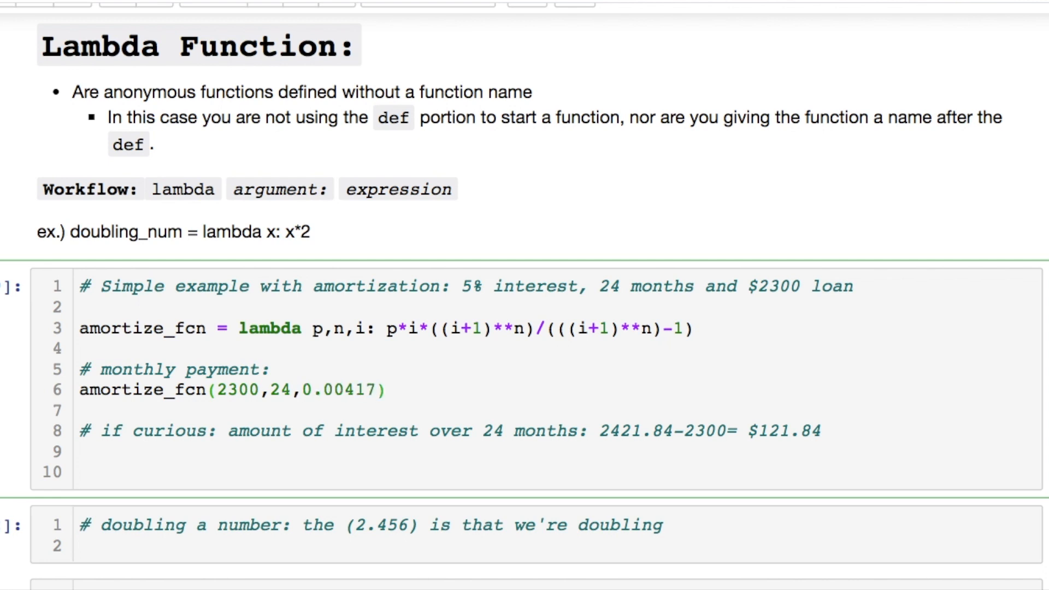
left_click(375, 390)
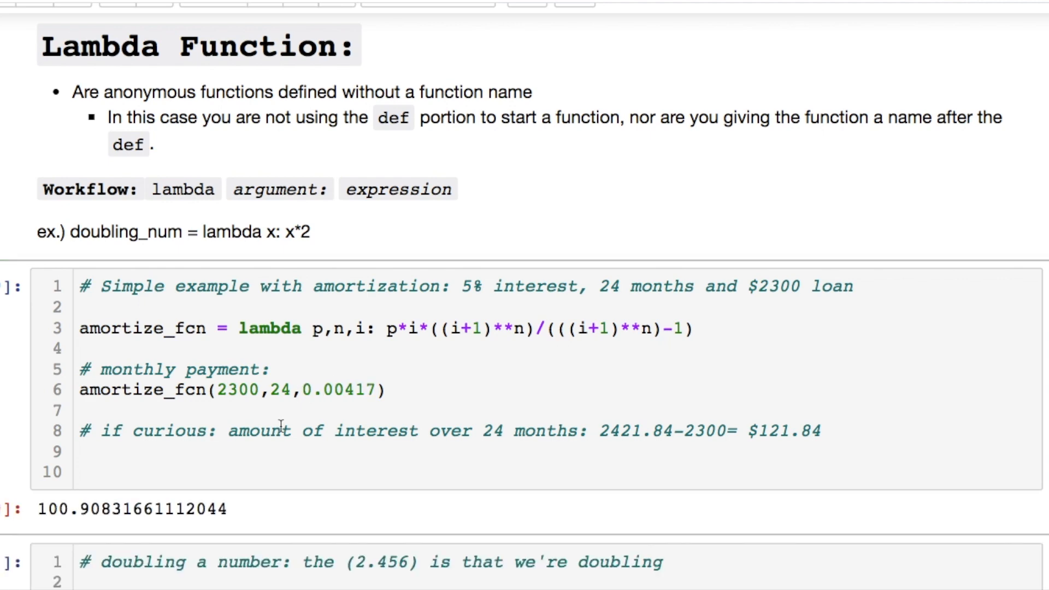
scroll("down", 3)
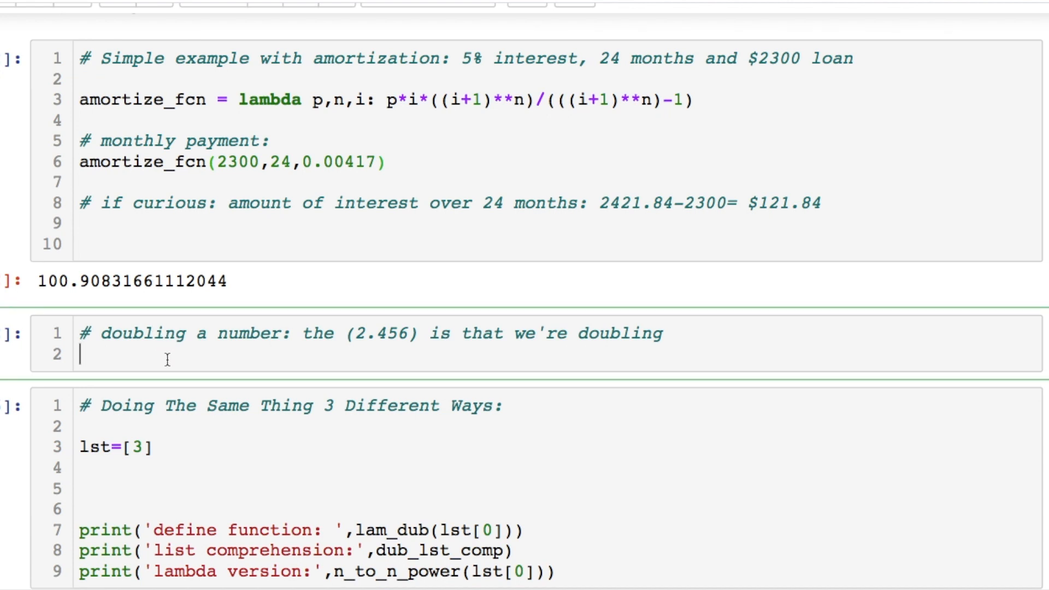
Step: Write (lambda x:(2*x))(2.456) so the cell returns 4.912, highlighting the 2.456 argument
type("(lambda x:(2*))")
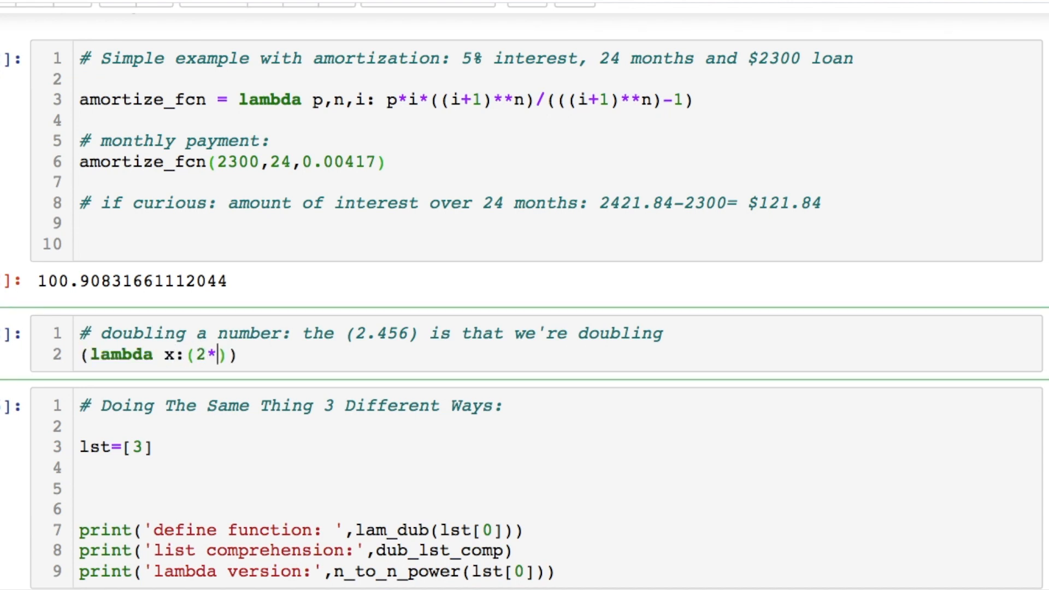
type("x))(2.)")
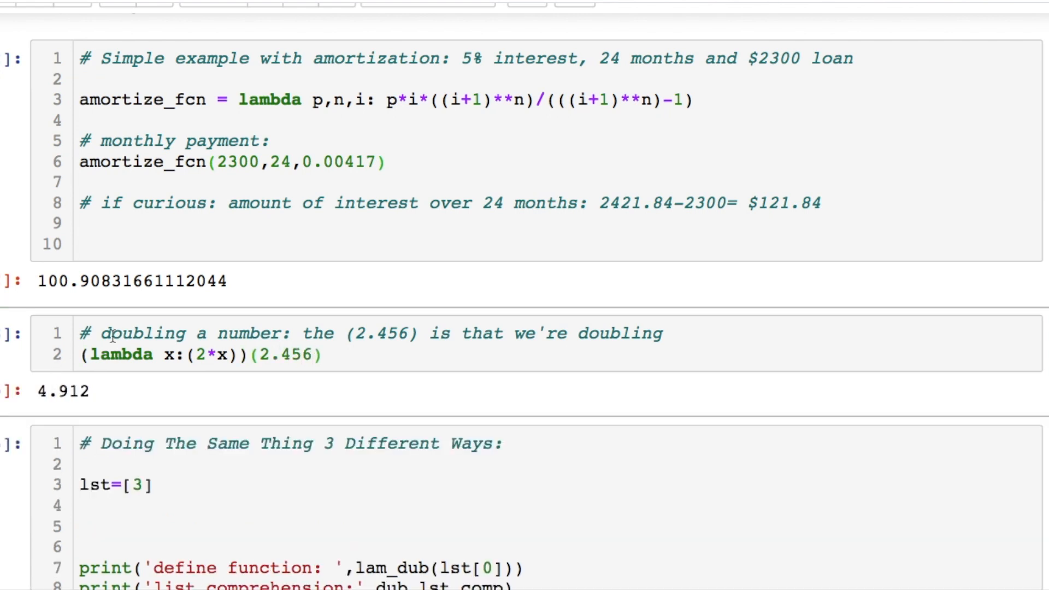
double_click(287, 355)
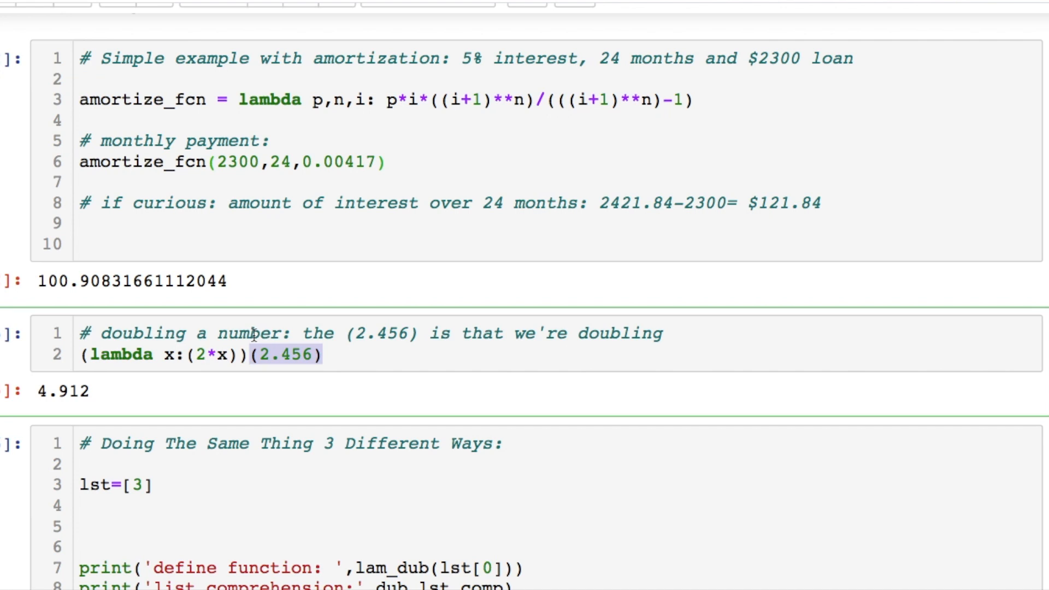
mouse_move(276, 383)
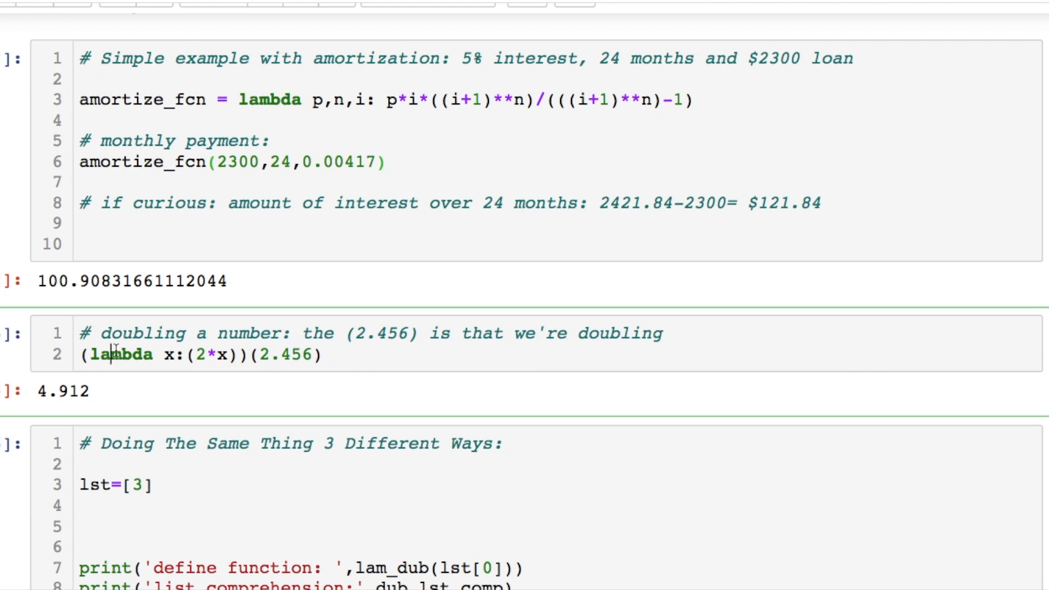
scroll("down", 3)
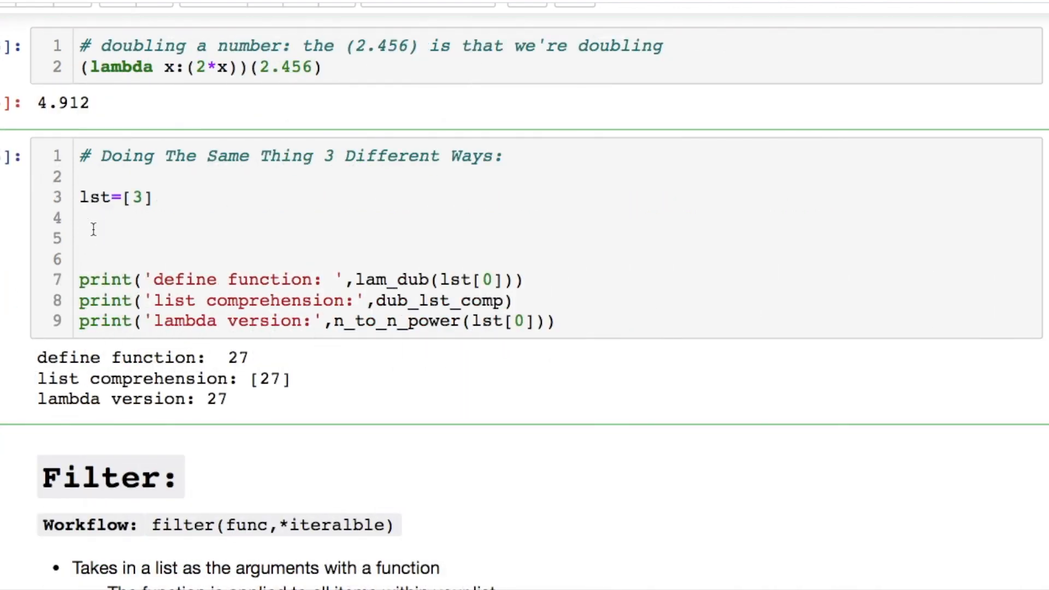
Step: Write def n_to_n_power, pwr_lst_comp and lam_pwr under the lst definition, each raising x to x
left_click(80, 218)
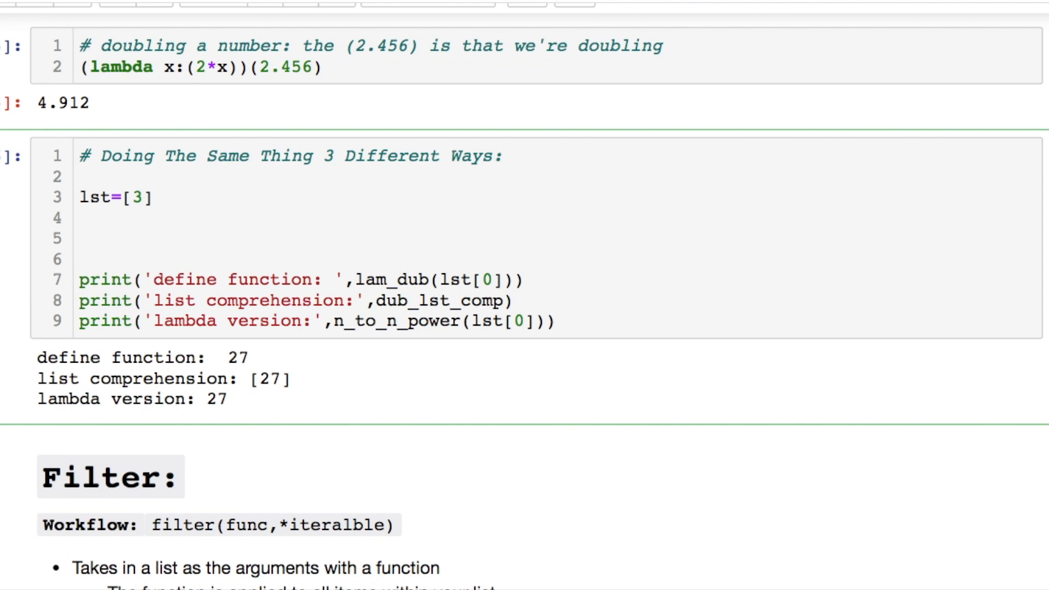
type("def n_to_n_power(x):")
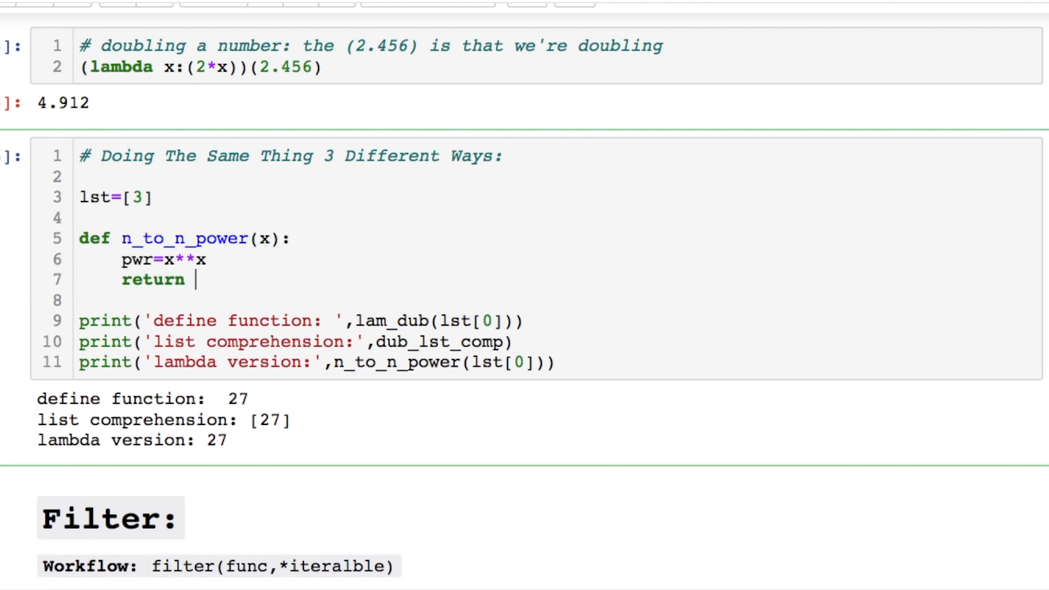
type("pwr")
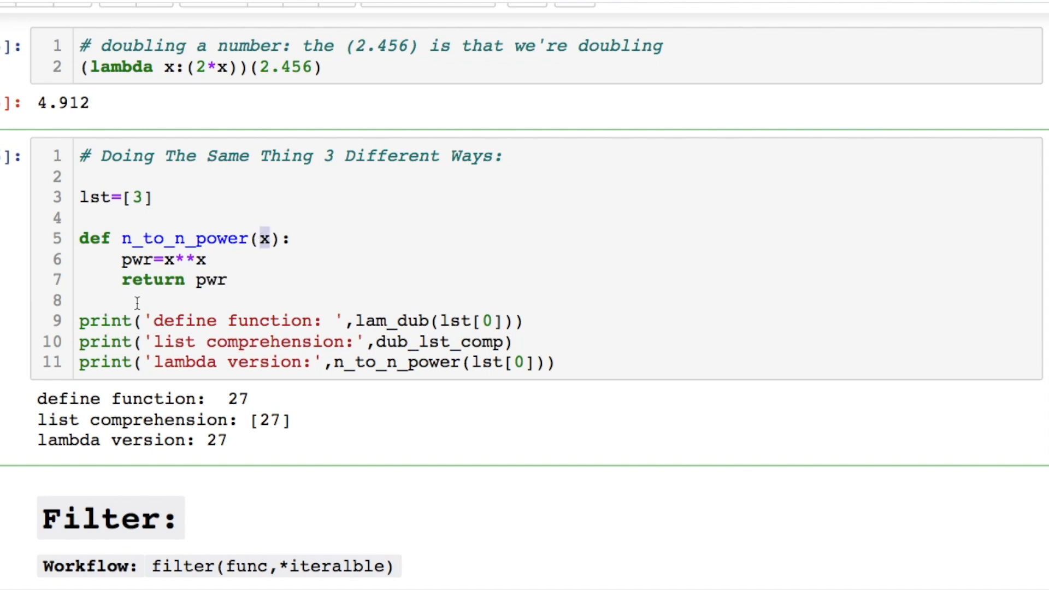
type("pwr_lst_comp=[x**x for x in lst")
type("lam_pwr=lambda x:x**x")
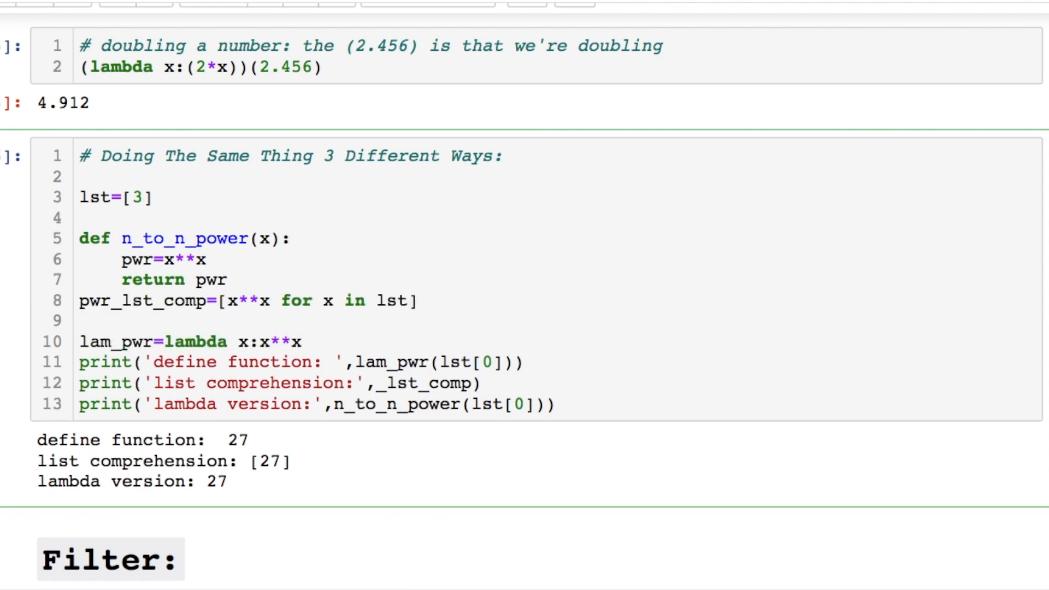
scroll("down", 3)
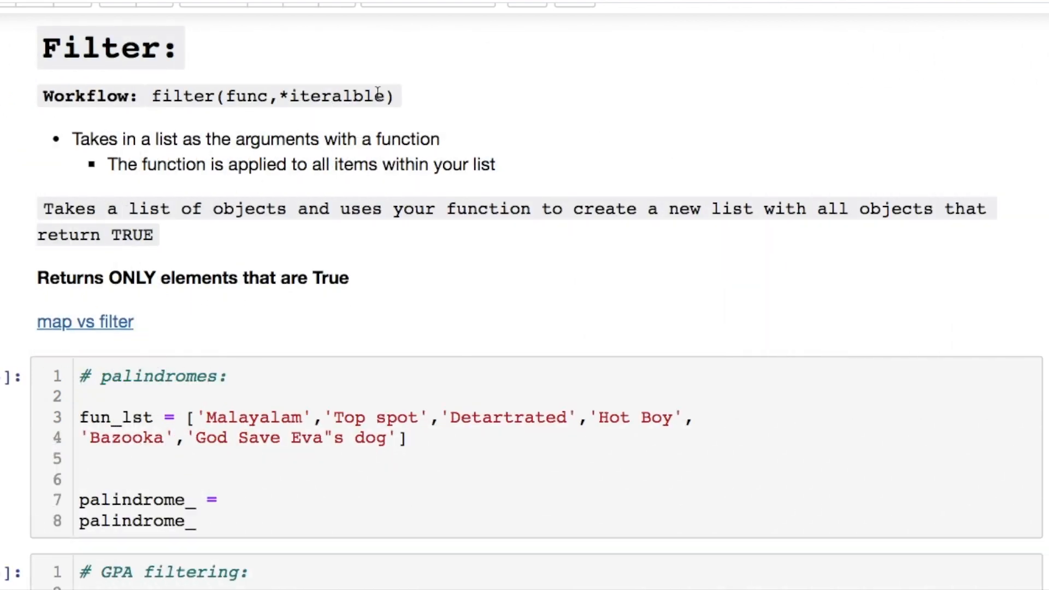
Step: Highlight the filter func argument and the Malayalam, Top spot and Detartrated examples
double_click(337, 96)
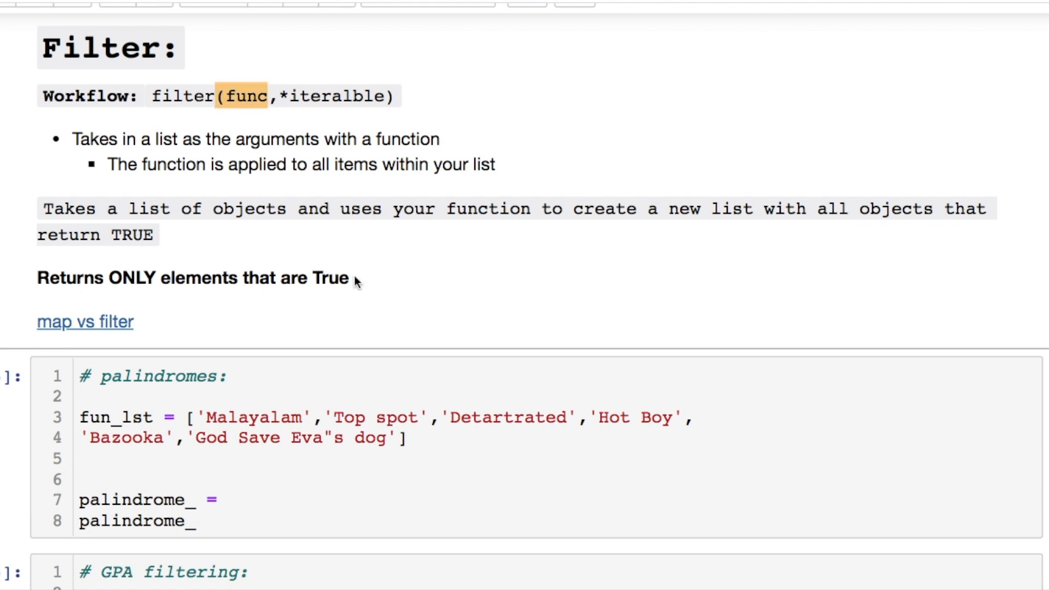
left_click_drag(37, 278, 347, 278)
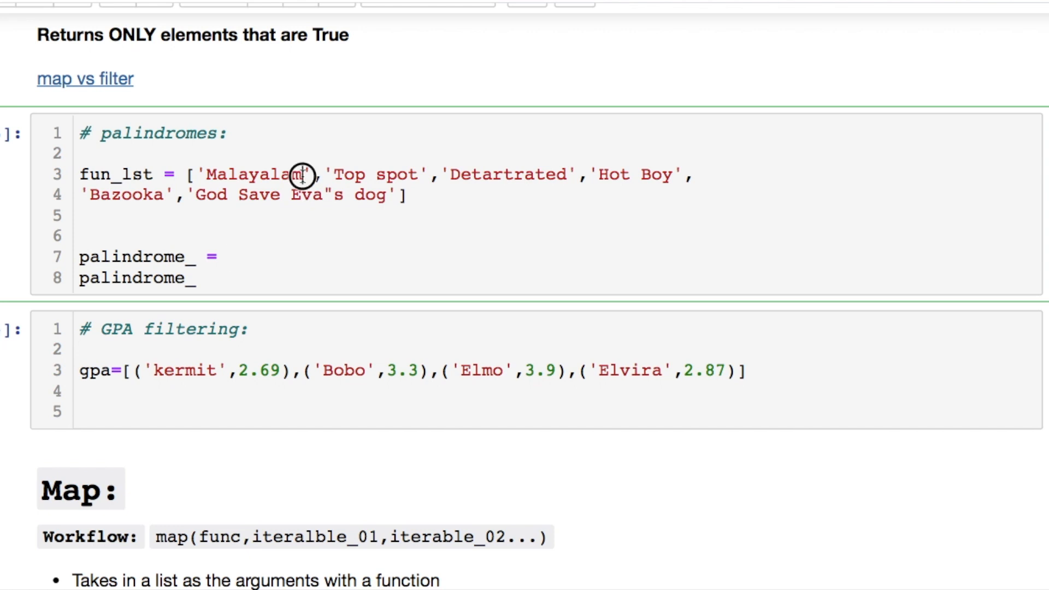
double_click(255, 175)
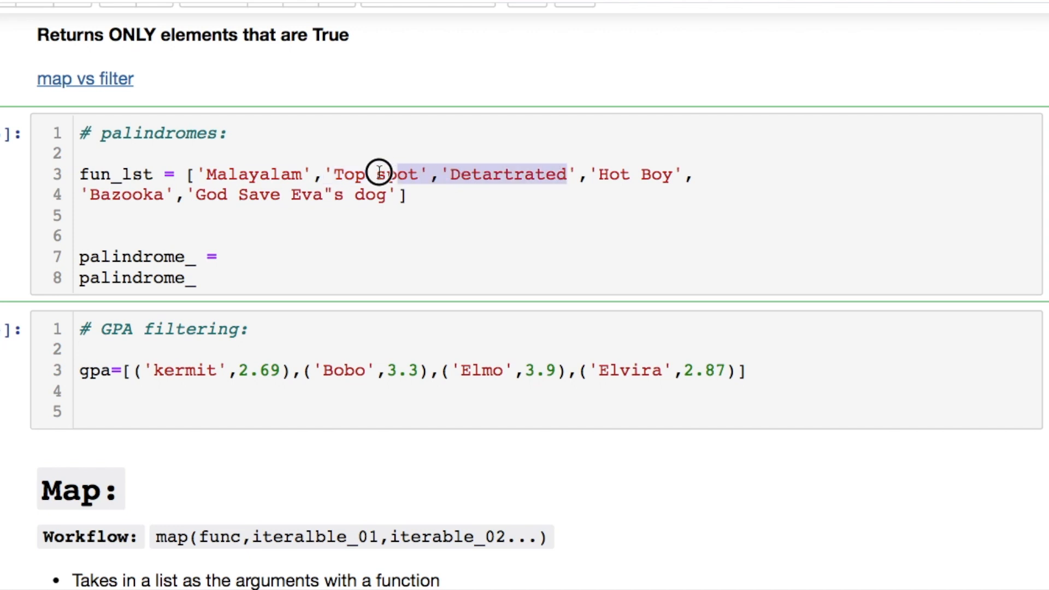
left_click_drag(378, 168, 230, 194)
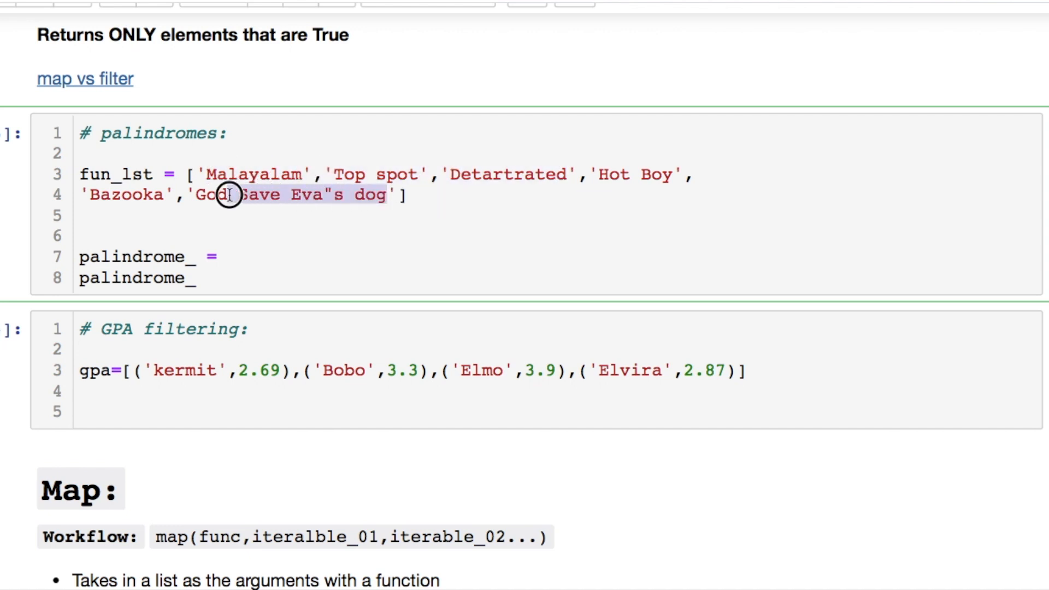
Step: Write the palindrome filter lambda comparing word.lower().replace(' ','') to its reverse and run it
left_click(231, 257)
type(" list(filter(lambda word:word")
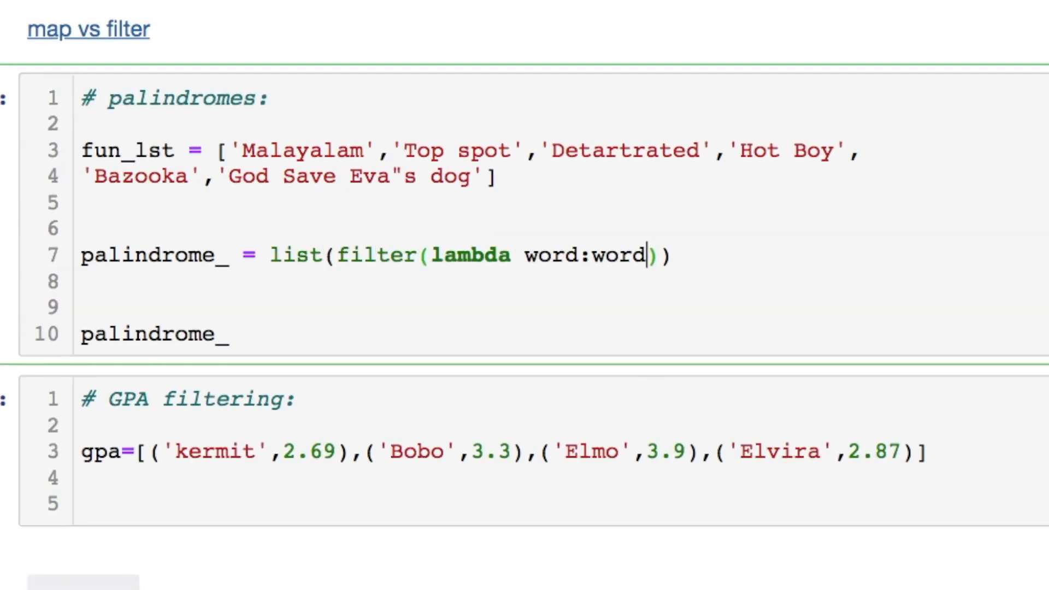
type(".lower().replace(' ','')==")
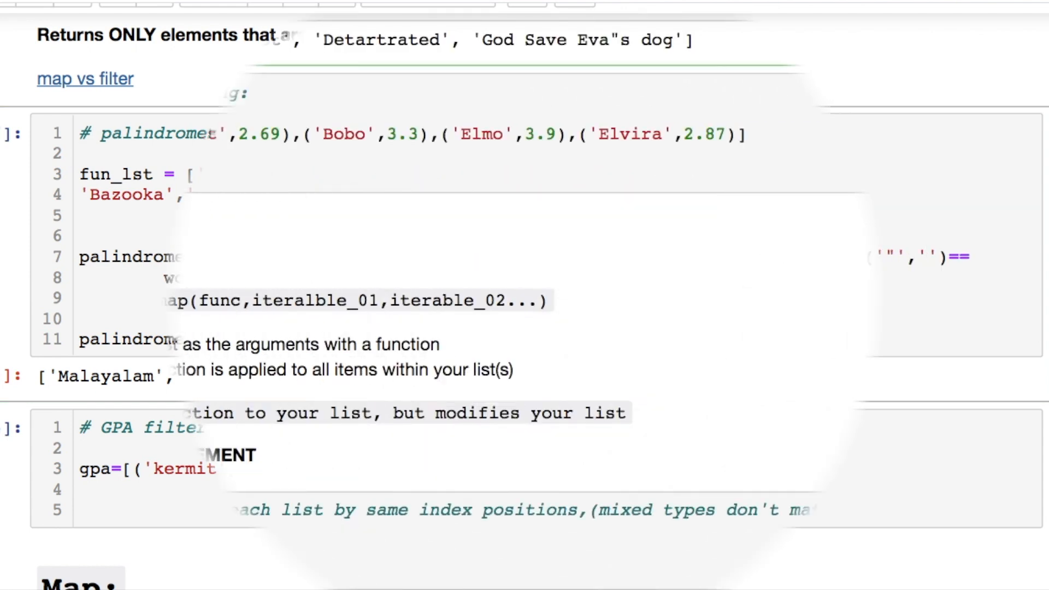
scroll("down", 3)
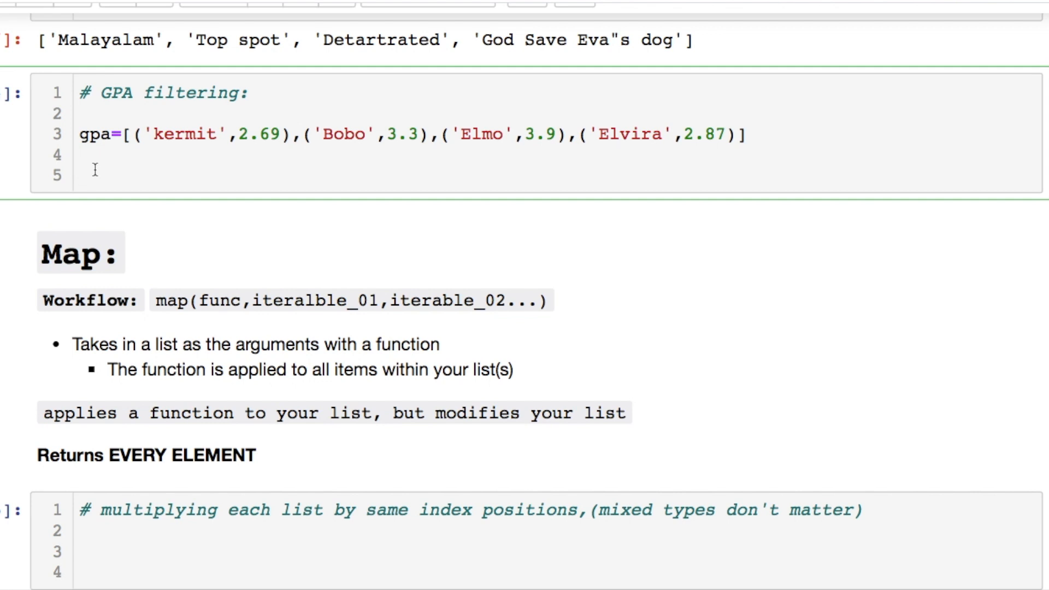
Step: Define gpa_for_interns testing gpa_score[1]>3.13 and filter gpa, outputting Bobo and Elmo
type("de")
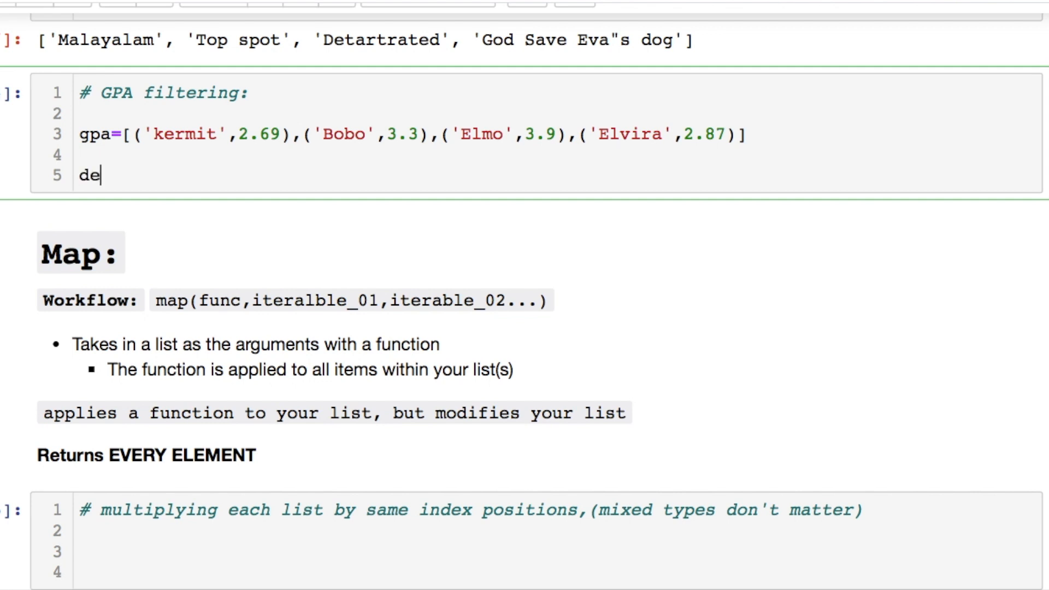
type("f gpa_for_interns(gpa_score):")
type("list(filter(gpa_for_interns,gpa))")
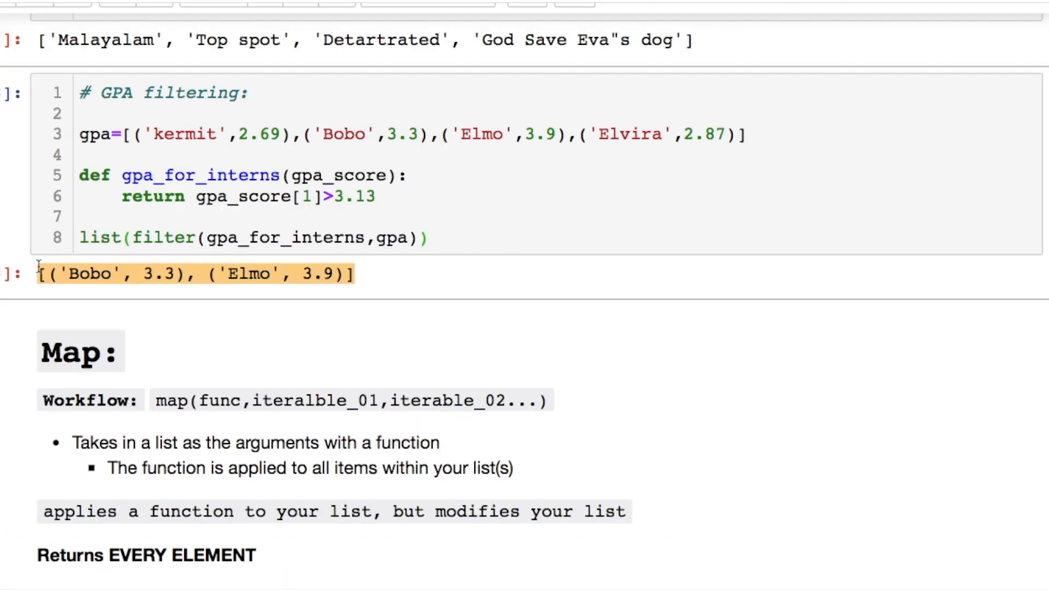
mouse_move(481, 245)
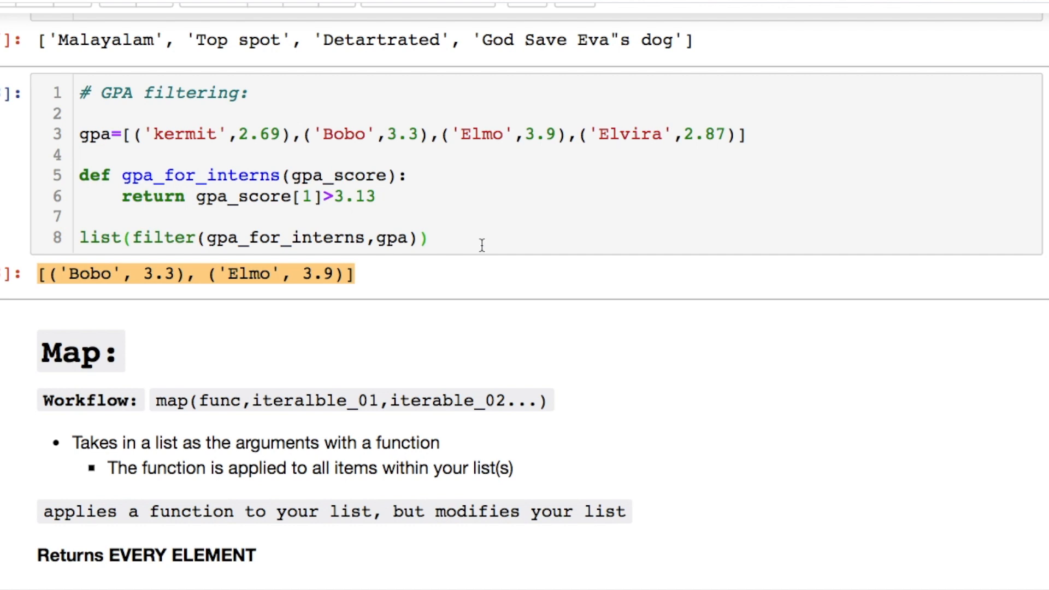
scroll("down", 3)
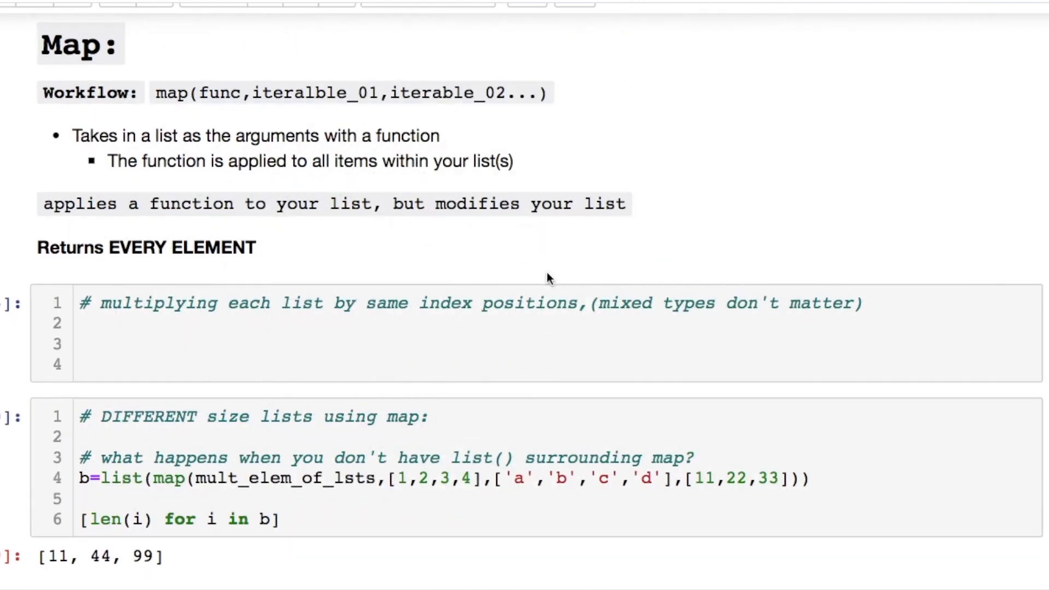
Step: Define mult_elem_of_lsts(a,b,c) returning a*b*c and map it over [1,2,3],[4,5,6],['a','b','c']
double_click(465, 91)
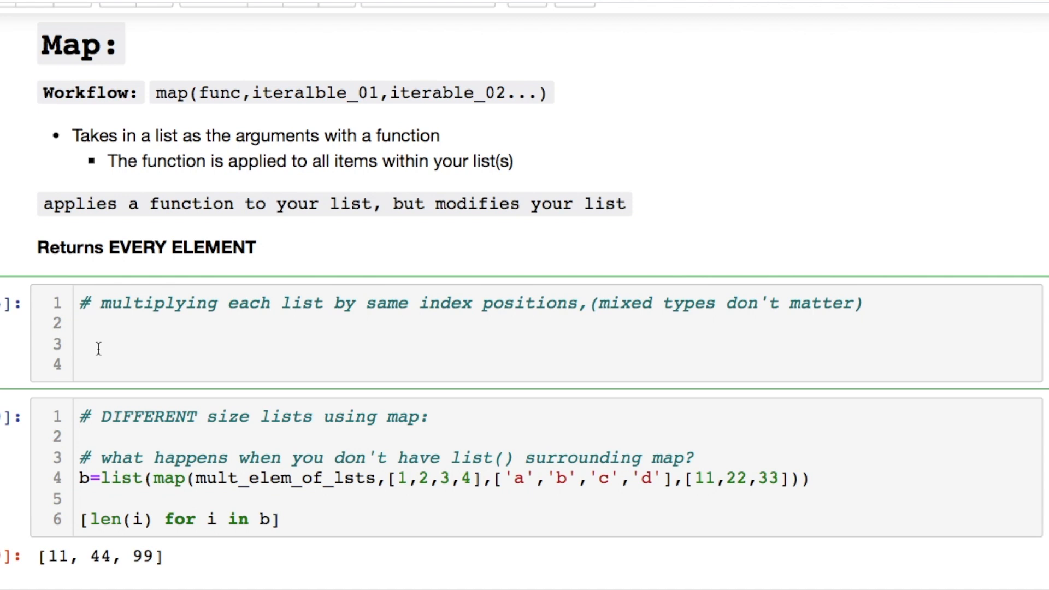
type("de")
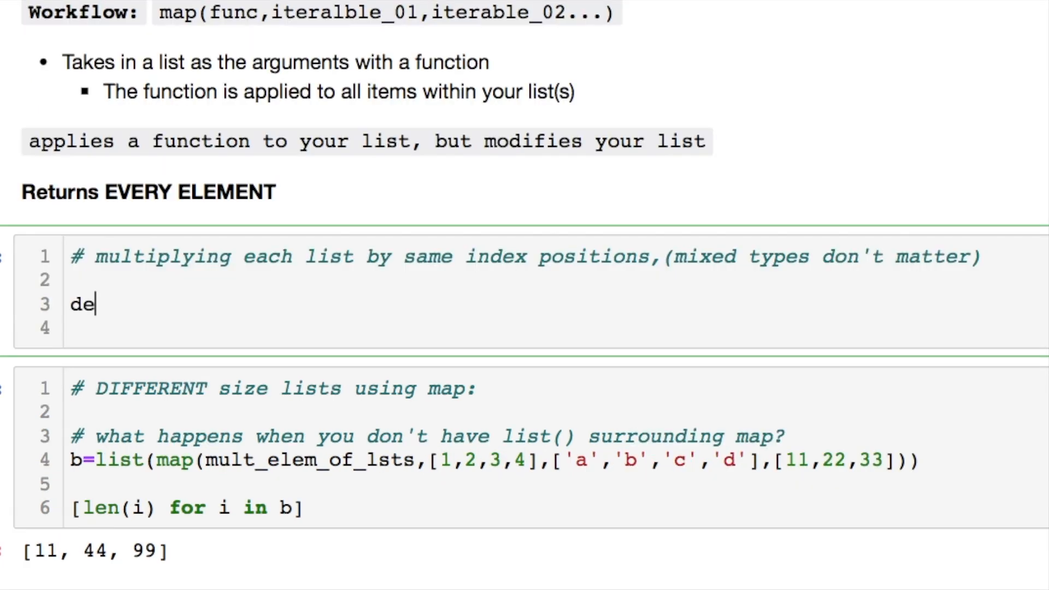
type("f mult_elem_of_lsts(a,b,c):")
type("list(map(mult_elem_of_lsts,[1,2,3],[4,5,6],['a','b','c']))")
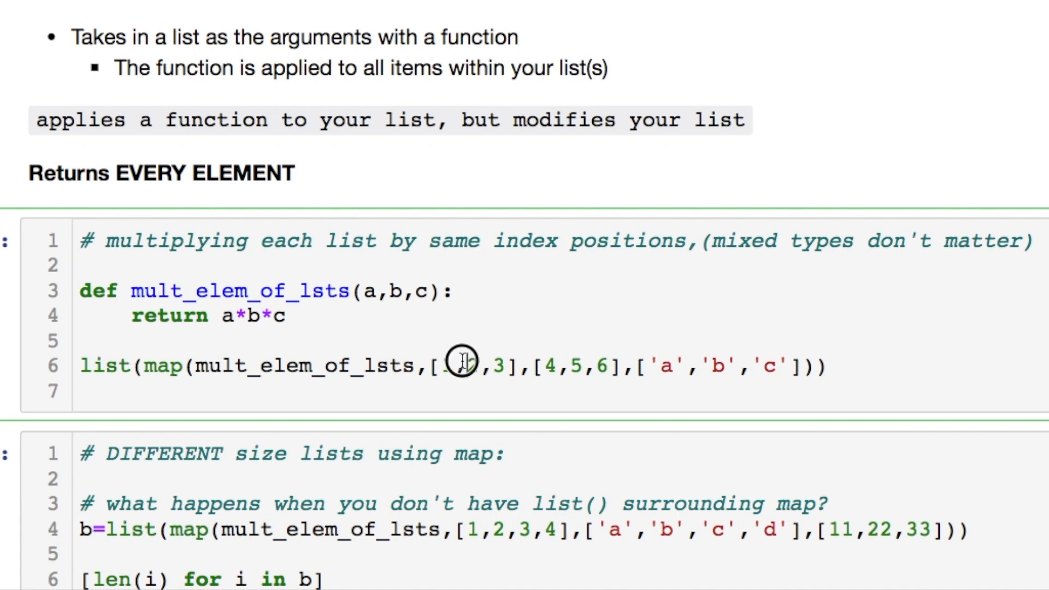
scroll("down", 3)
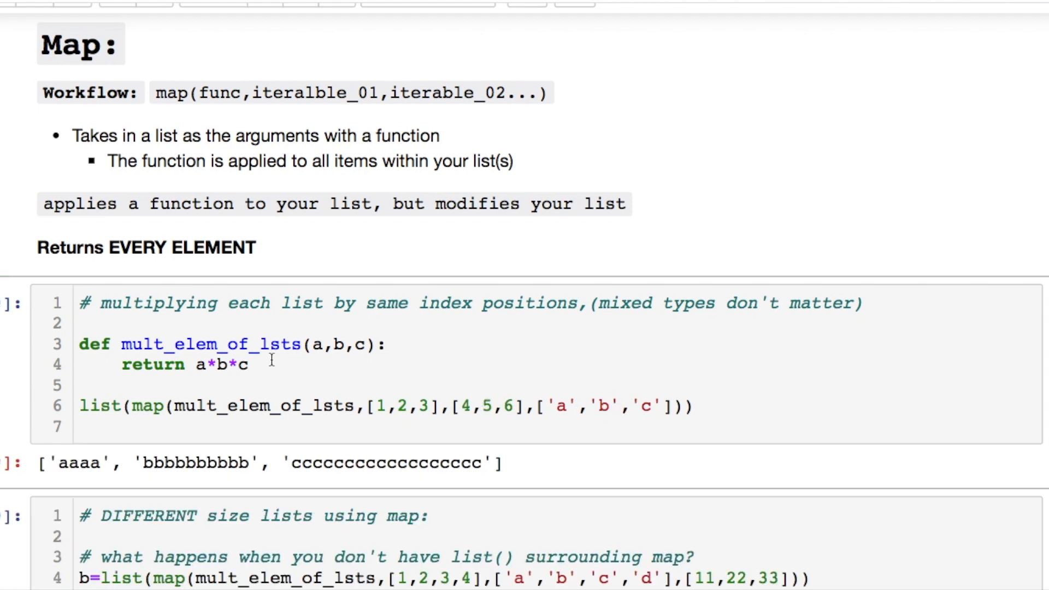
Step: Highlight the a*b*c return expression and the repeated b string in the output
double_click(80, 463)
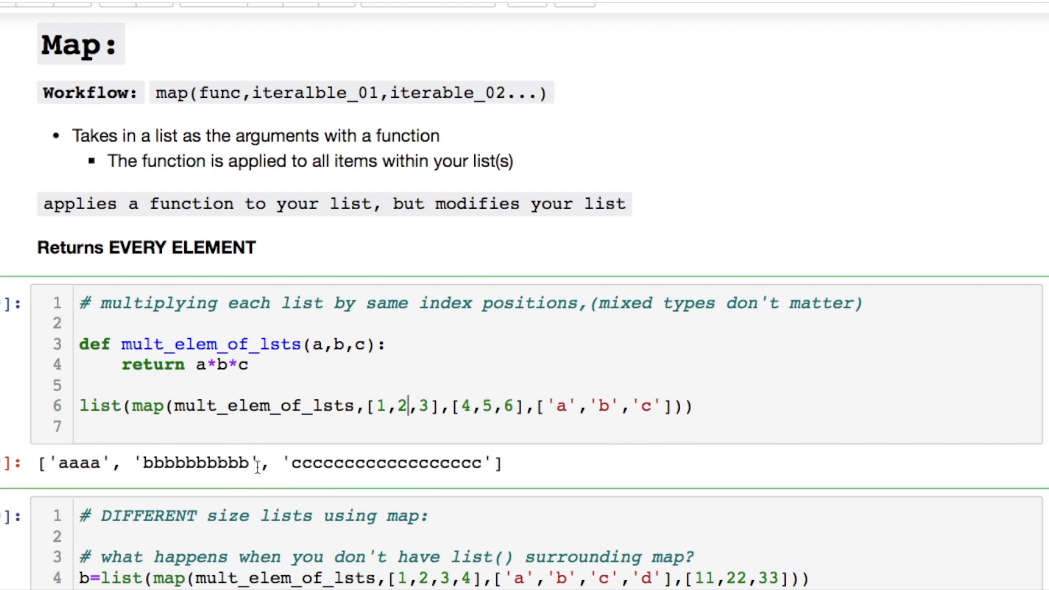
double_click(190, 464)
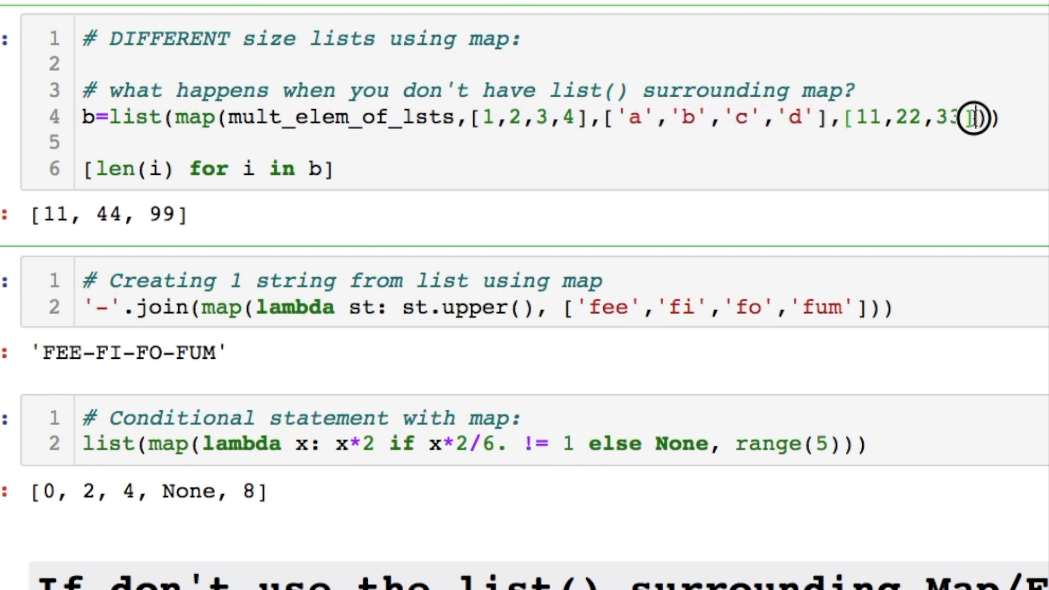
double_click(917, 117)
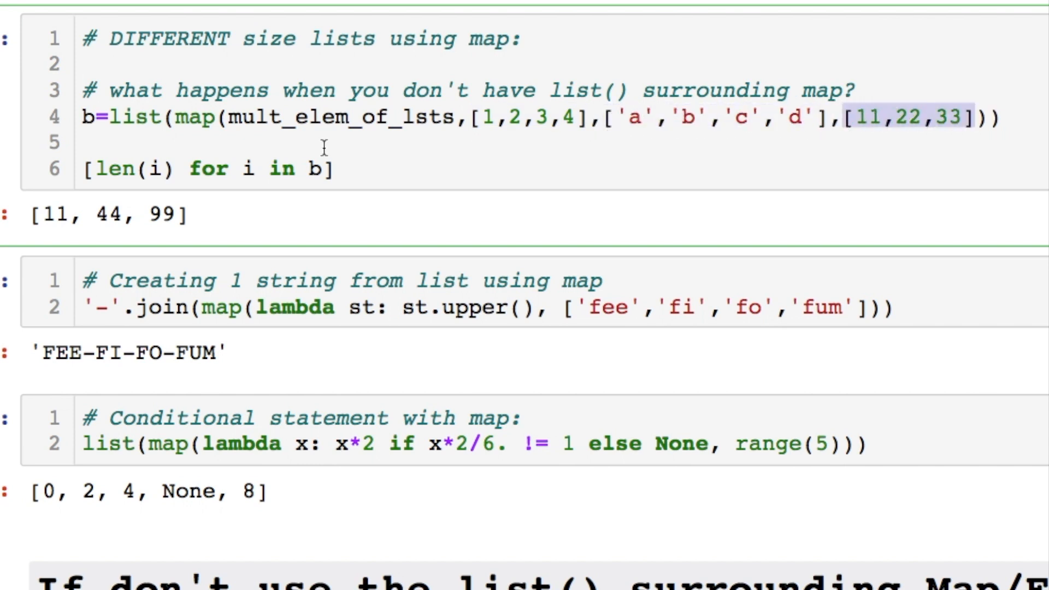
mouse_move(656, 114)
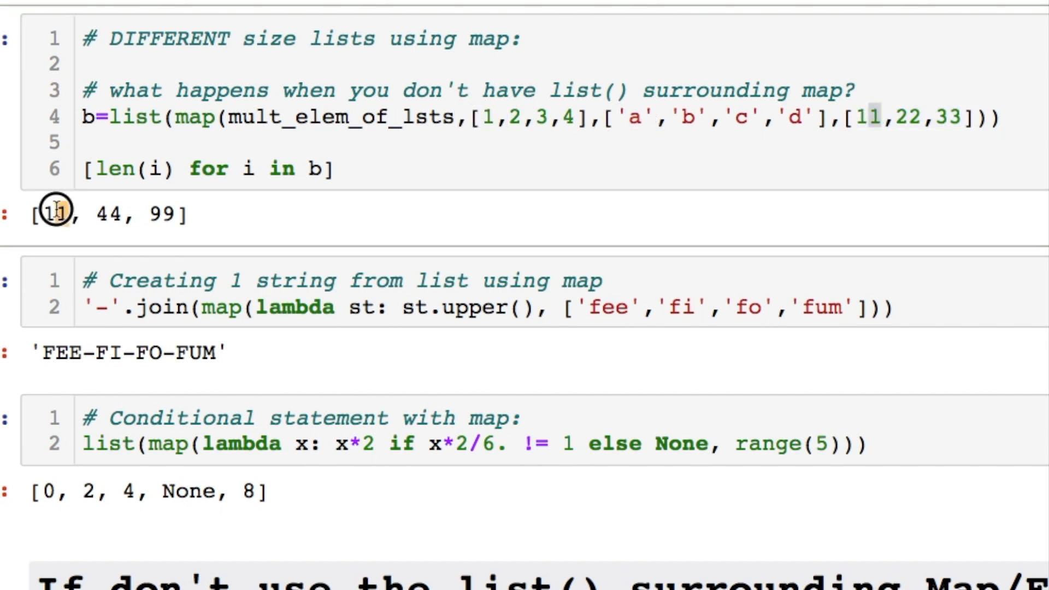
mouse_move(696, 118)
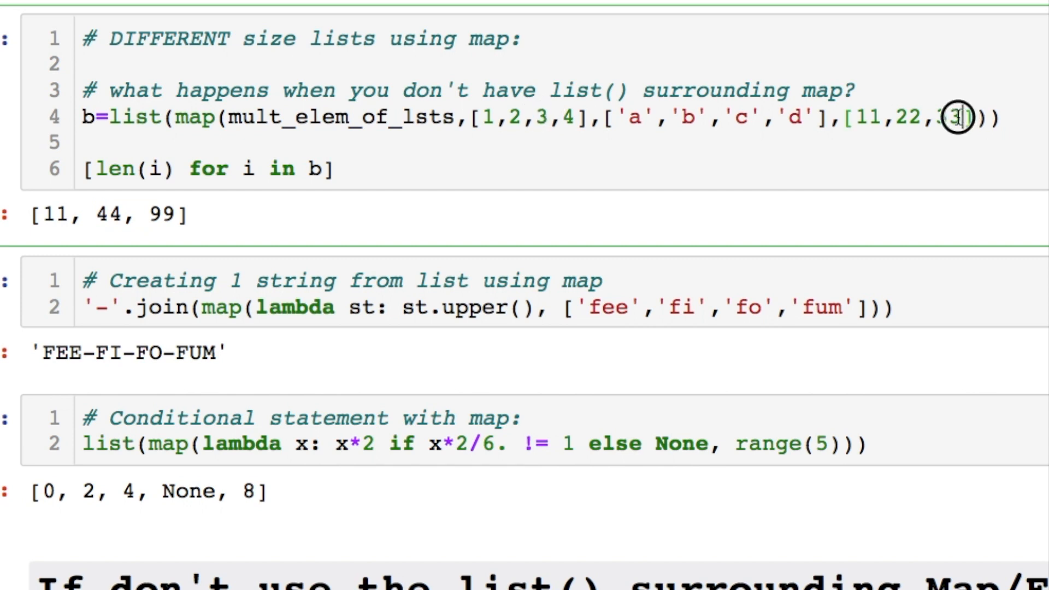
double_click(737, 117)
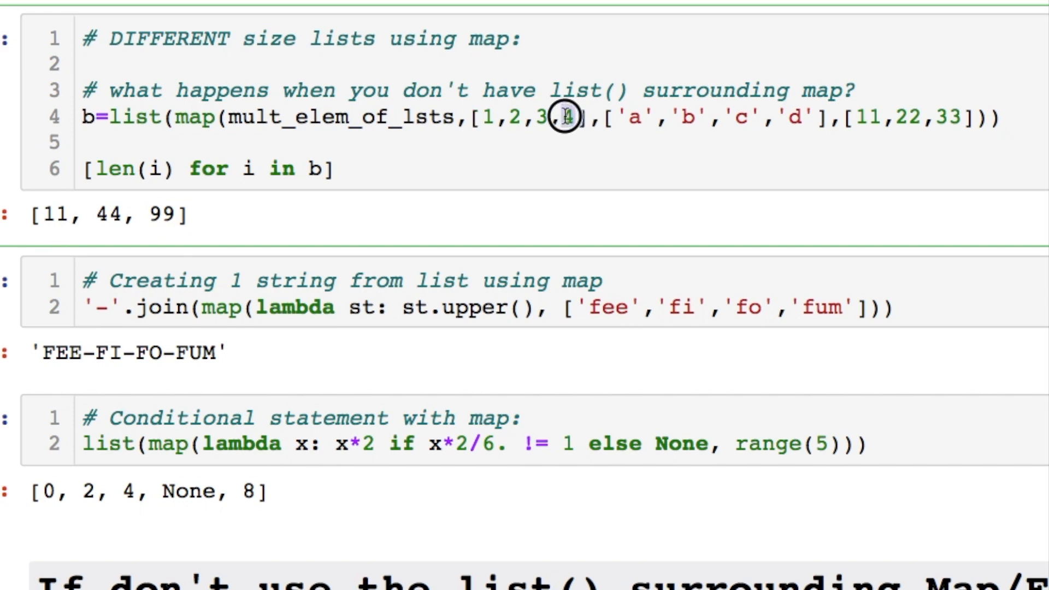
double_click(793, 118)
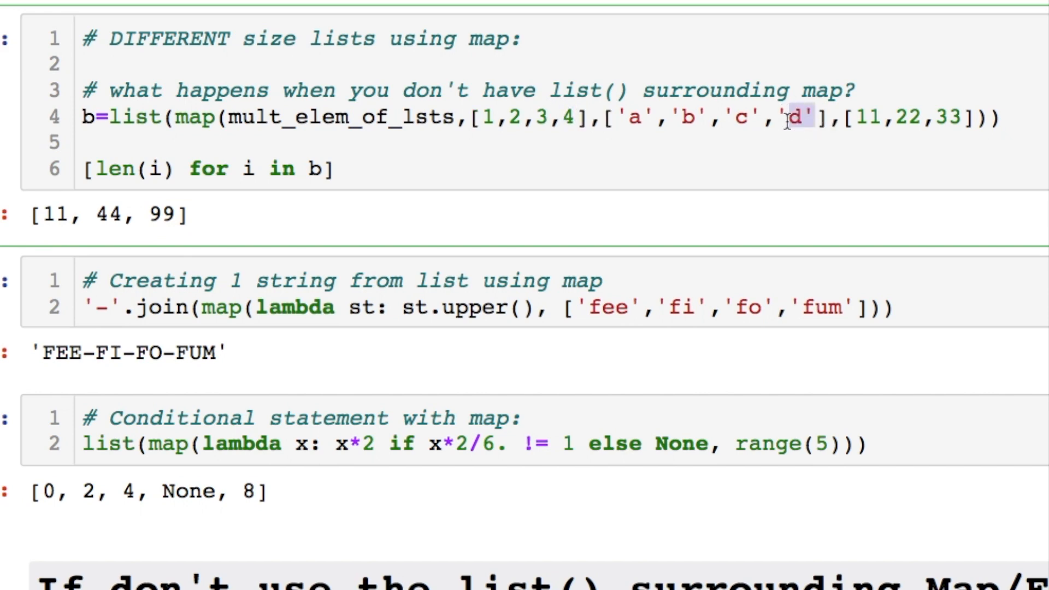
scroll("down", 3)
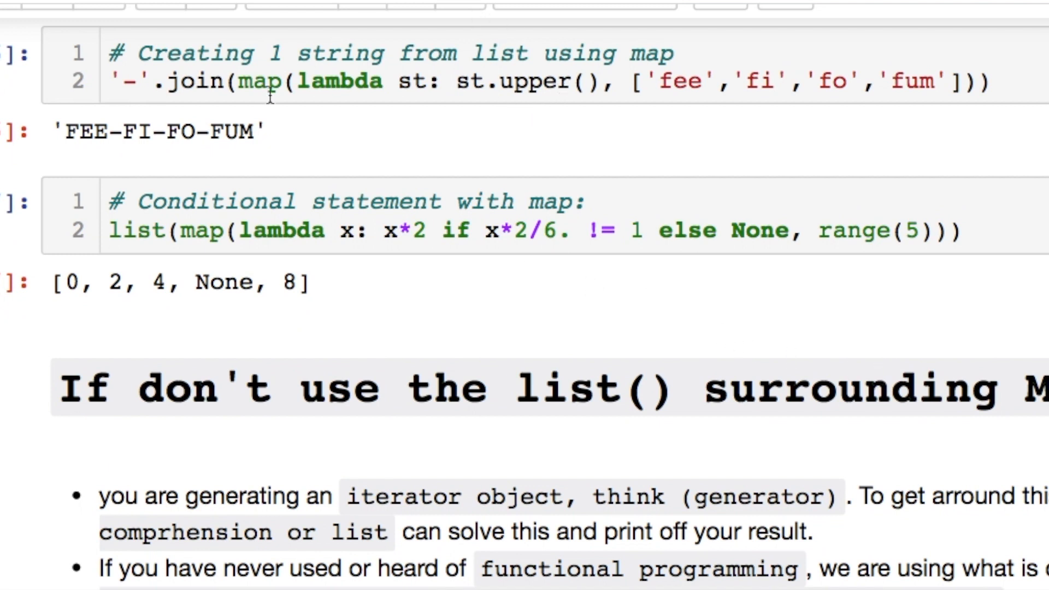
double_click(526, 82)
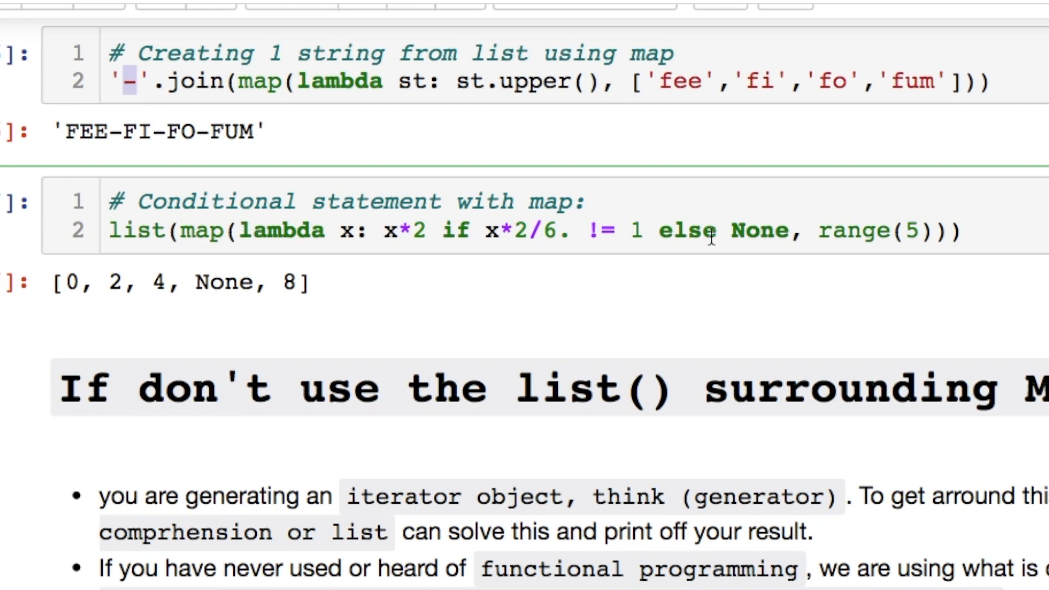
double_click(686, 231)
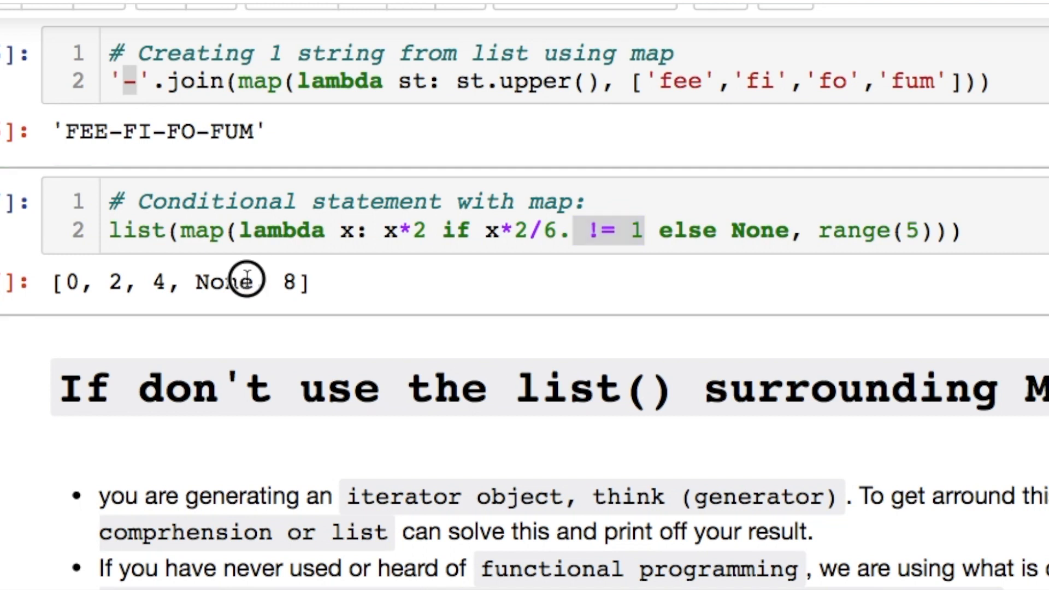
double_click(221, 281)
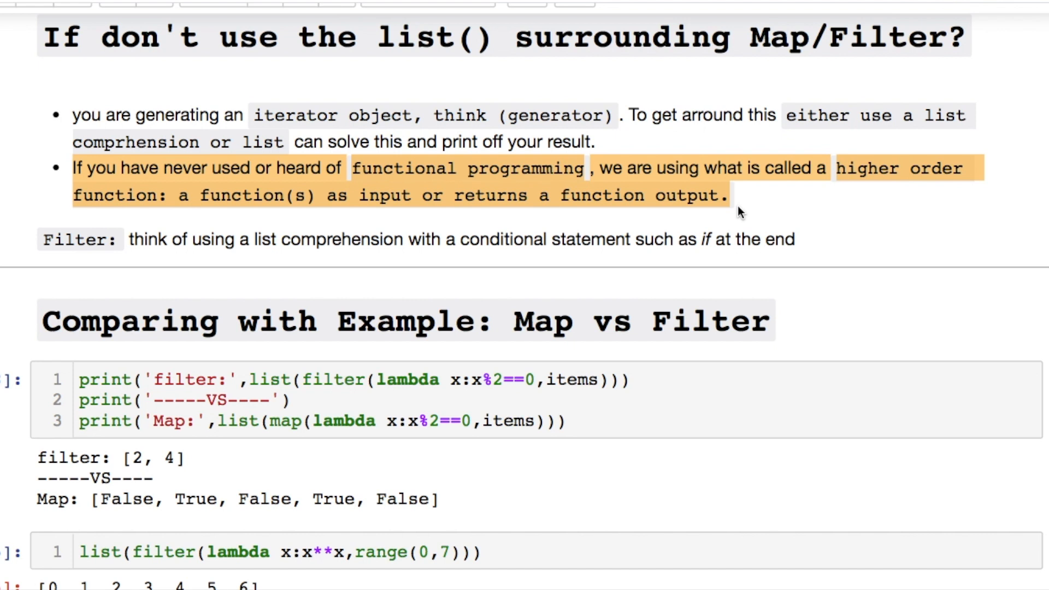
mouse_move(745, 255)
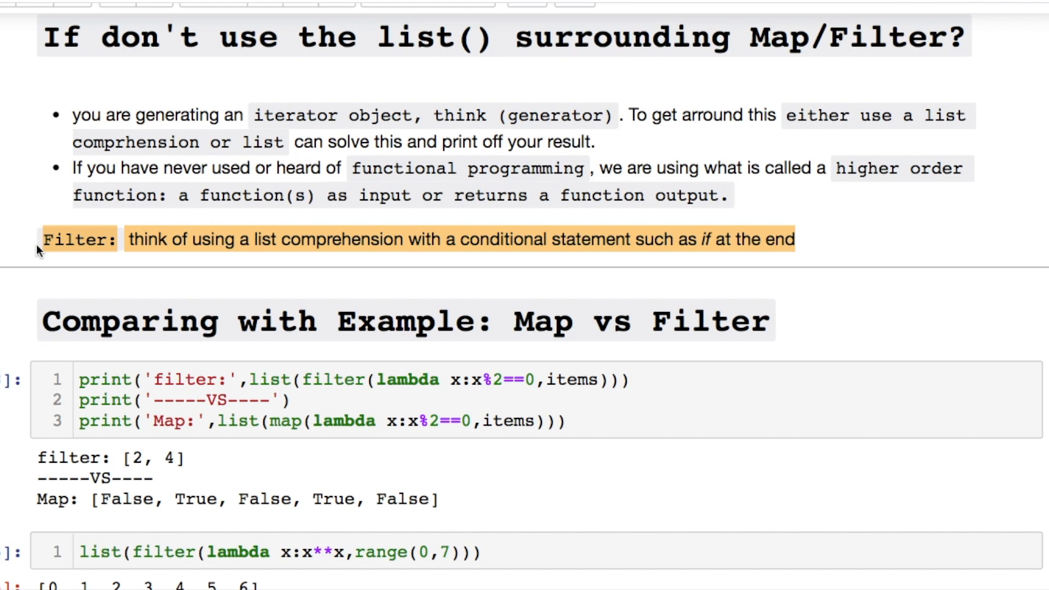
Step: Scroll to the iterator notes and the Map vs Filter comparison cell
scroll("down", 3)
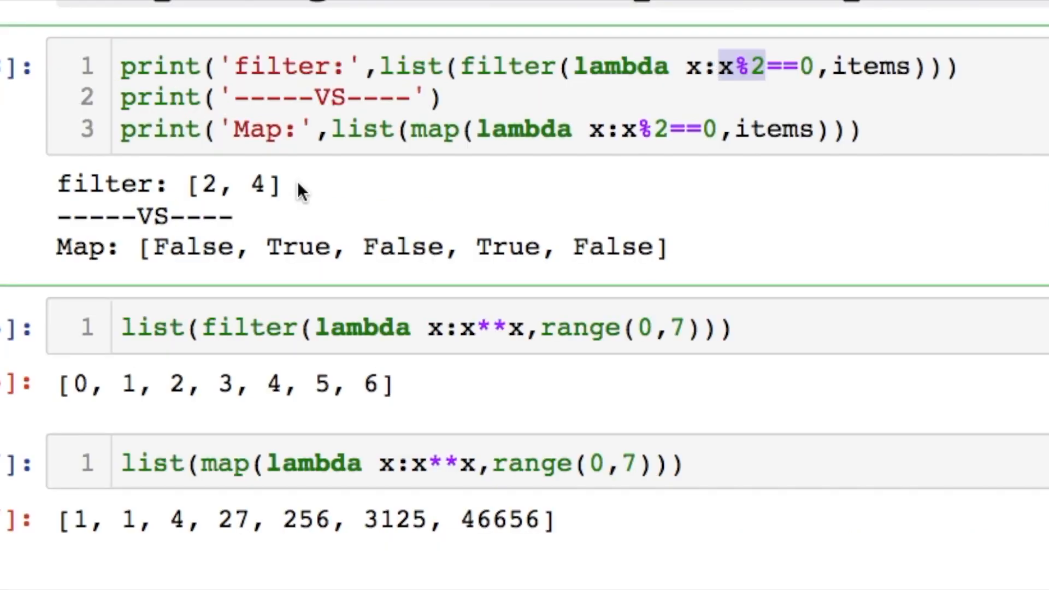
Step: Highlight the even-number test in the filter lambda of the comparison
left_click_drag(435, 246, 663, 246)
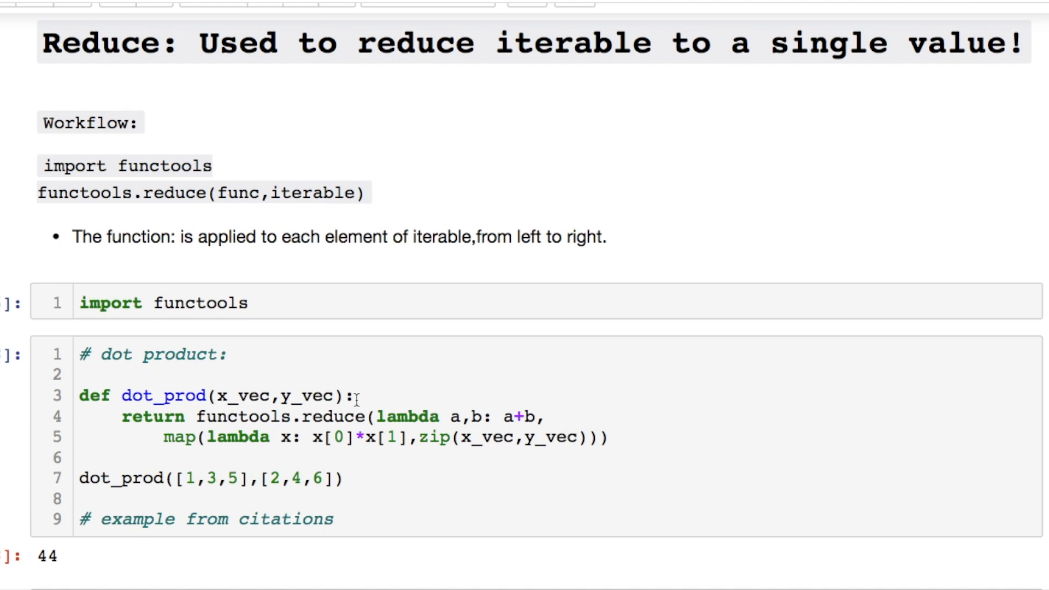
Step: Highlight the functools reduce workflow lines and scroll to the dot_prod example
left_click_drag(41, 166, 368, 194)
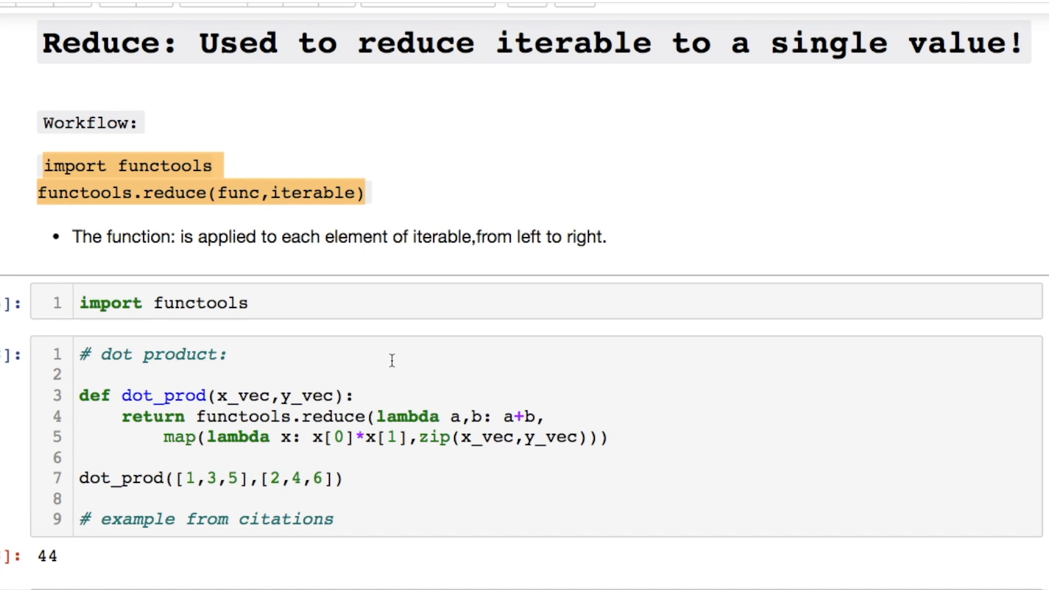
scroll("down", 3)
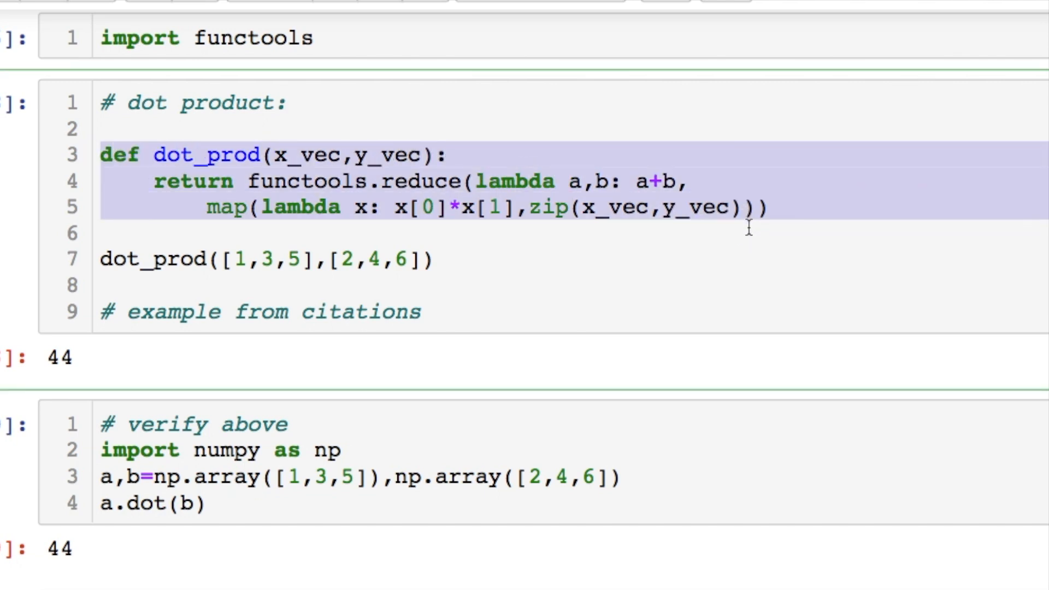
Step: Highlight the summing reduce call in dot_prod and the numpy a.dot(b) verification returning 44
left_click(341, 207)
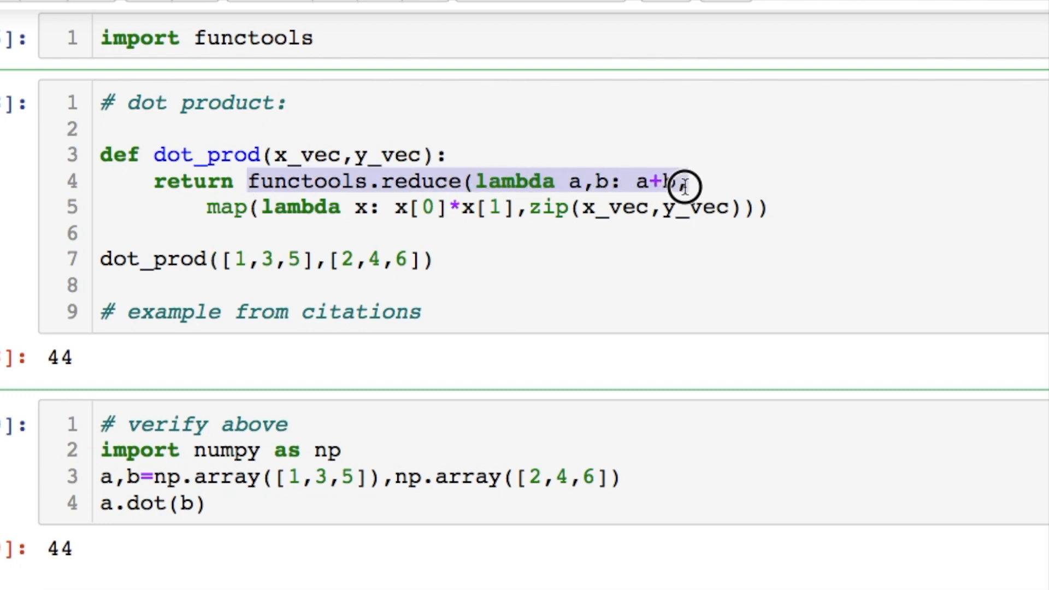
mouse_move(767, 151)
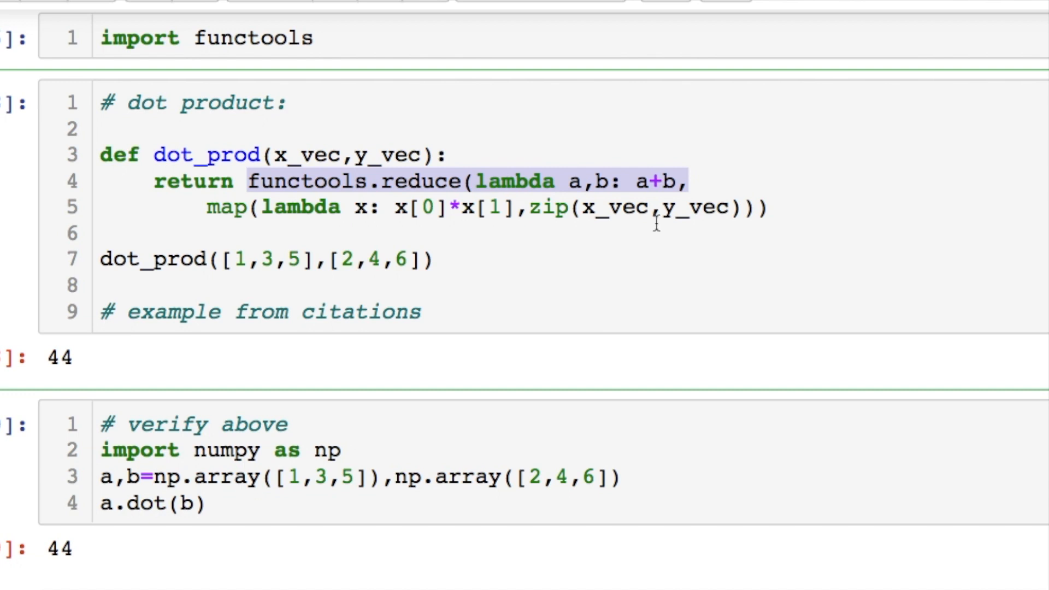
mouse_move(280, 218)
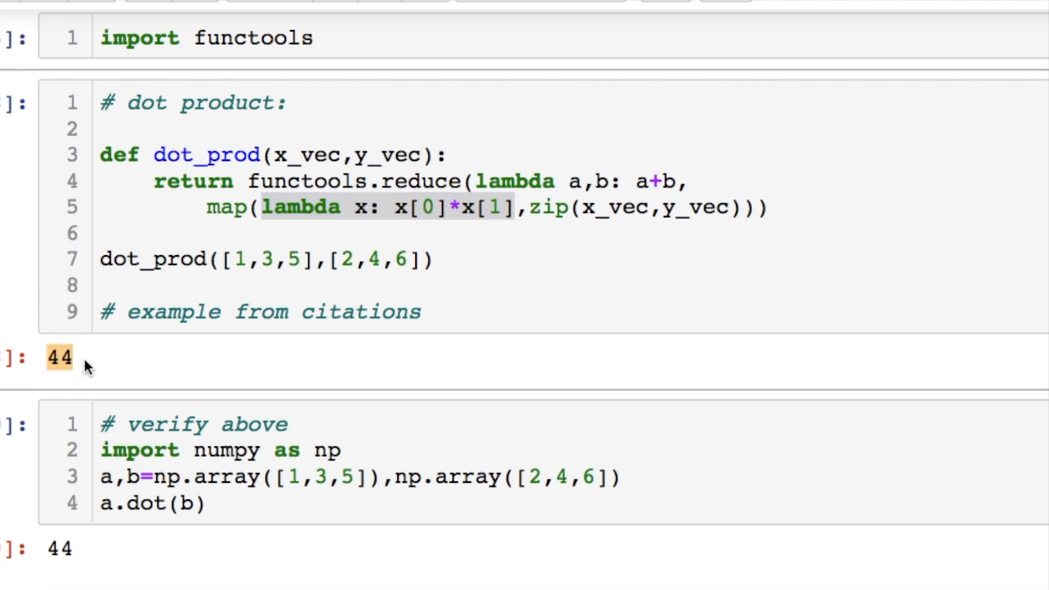
left_click(130, 478)
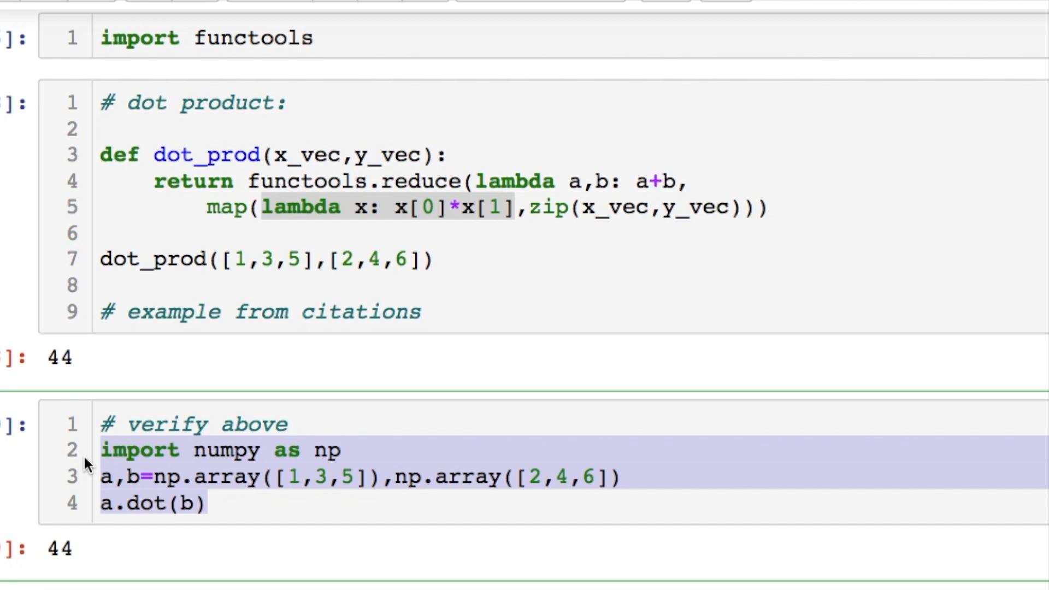
scroll("down", 3)
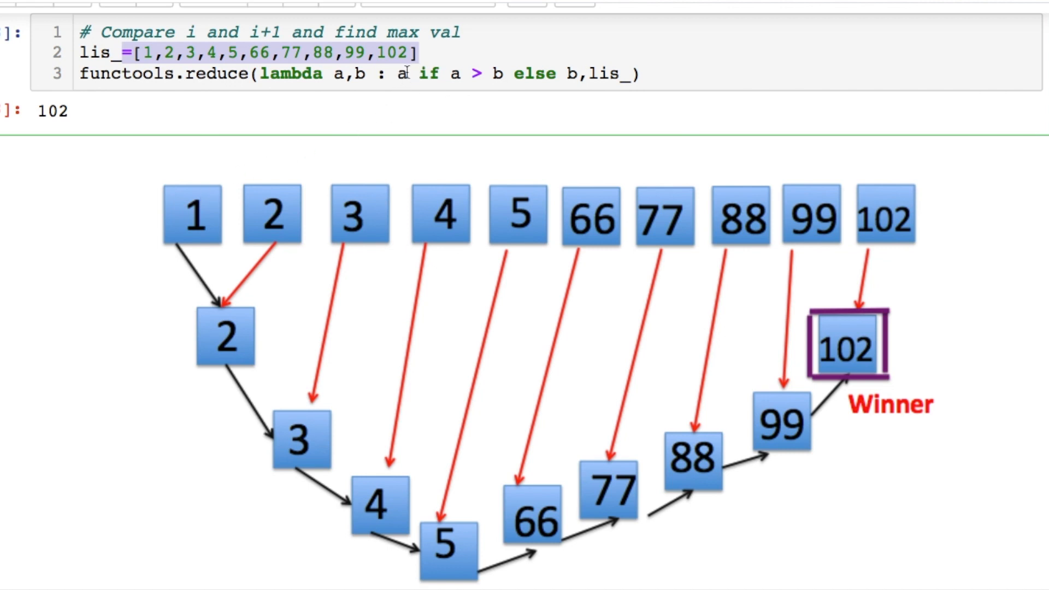
mouse_move(207, 232)
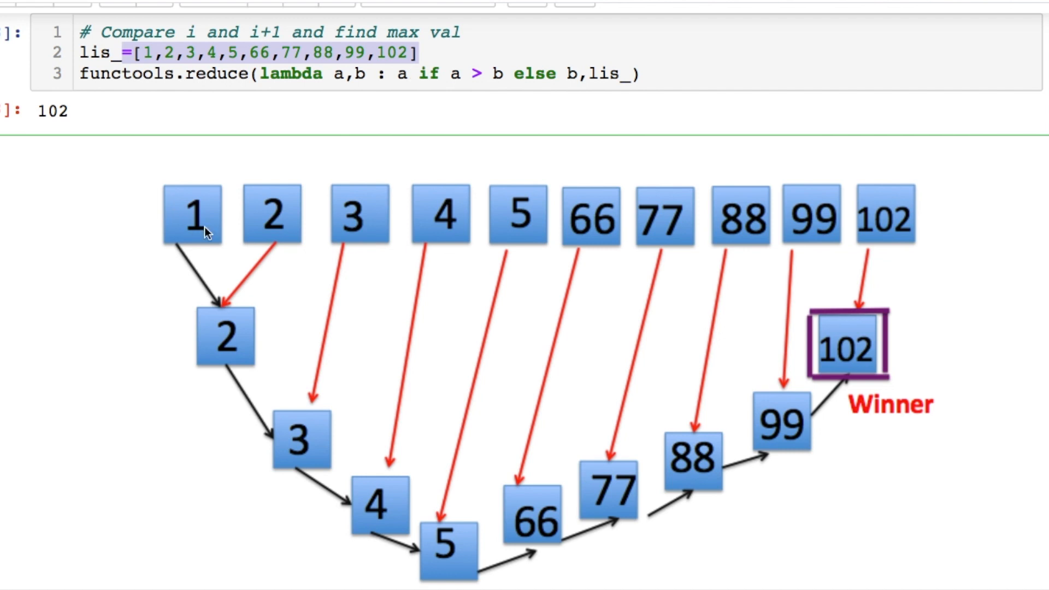
mouse_move(198, 213)
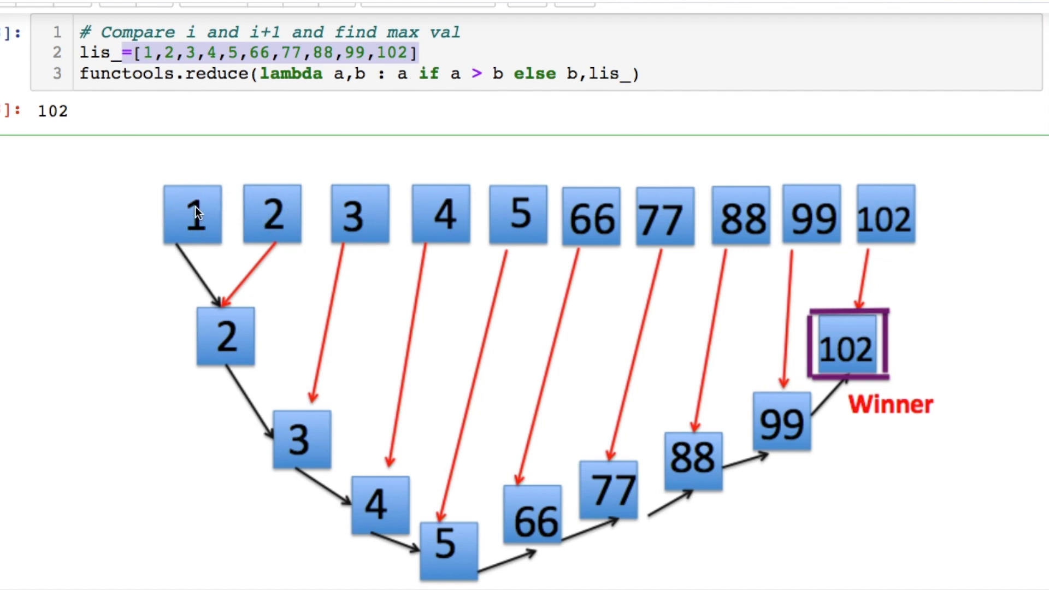
mouse_move(226, 325)
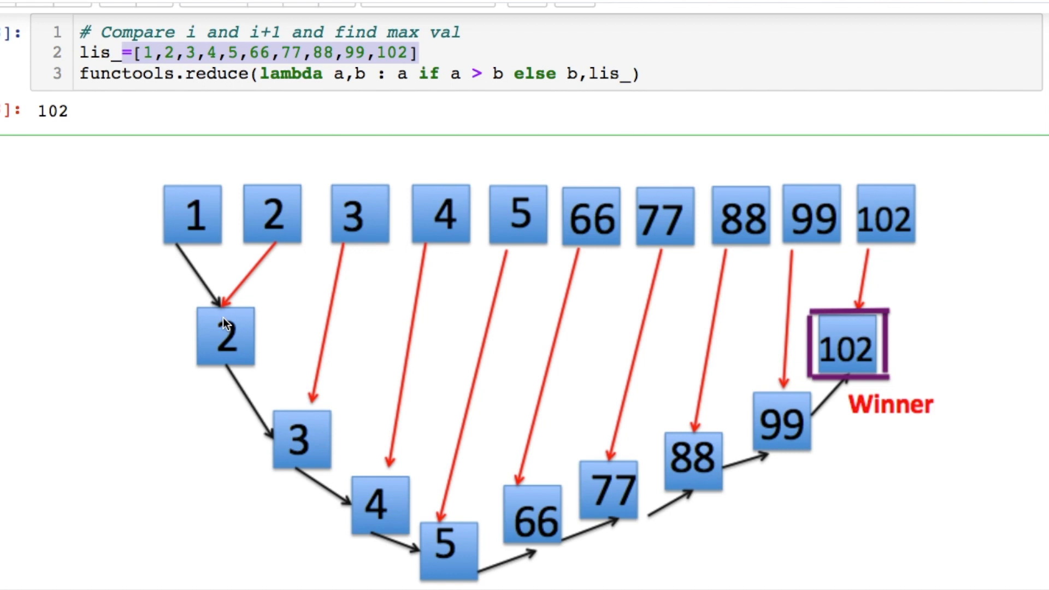
mouse_move(227, 328)
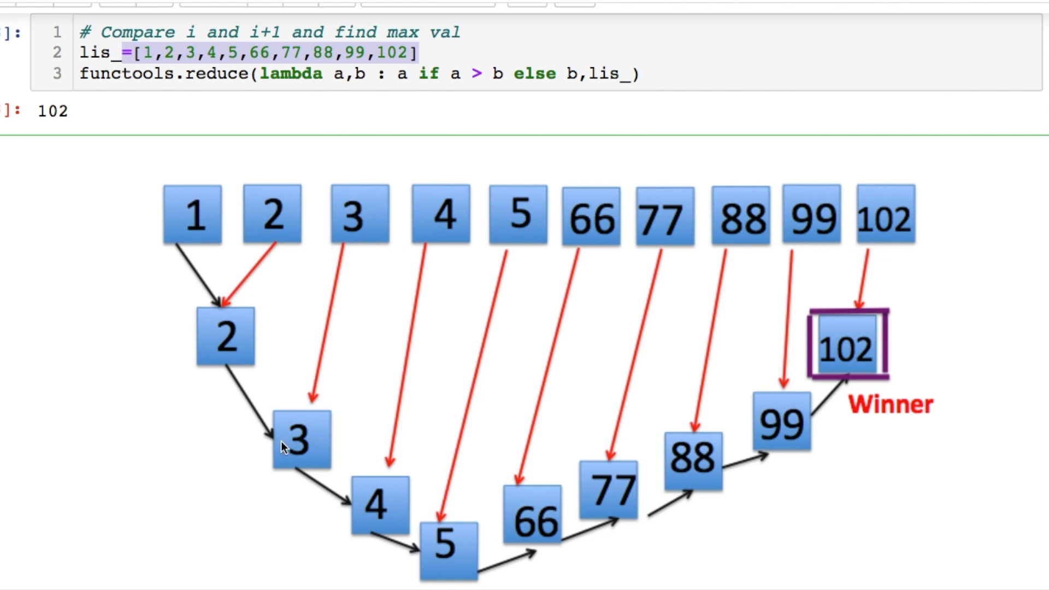
mouse_move(300, 418)
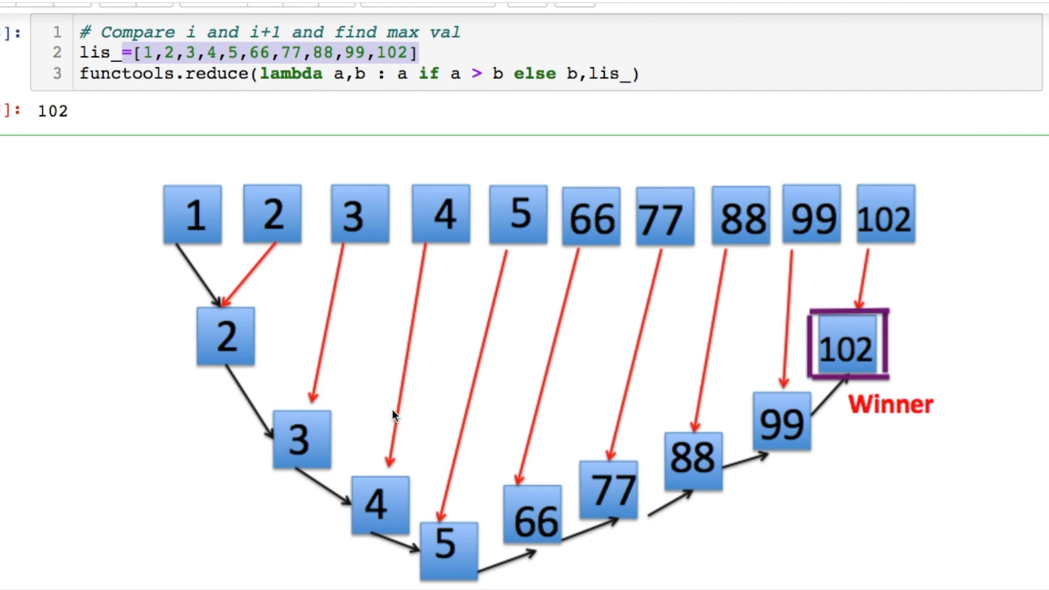
mouse_move(391, 507)
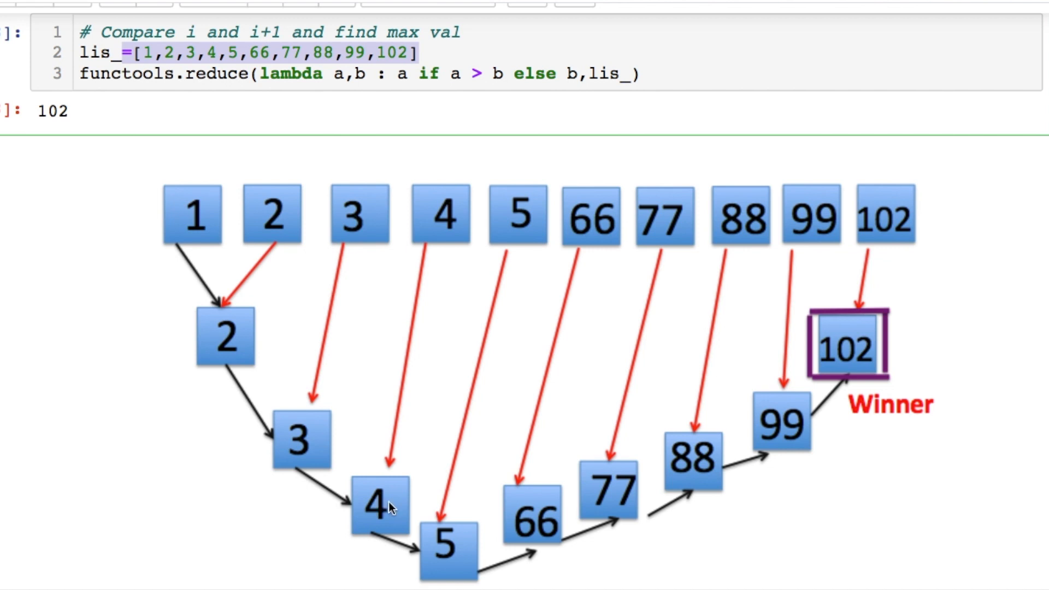
mouse_move(722, 387)
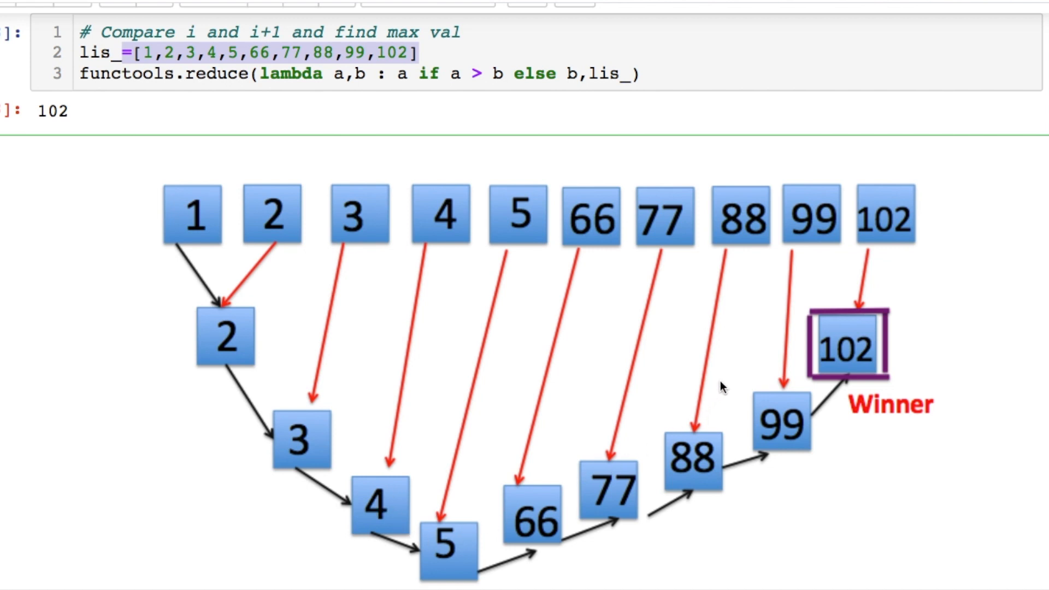
mouse_move(822, 348)
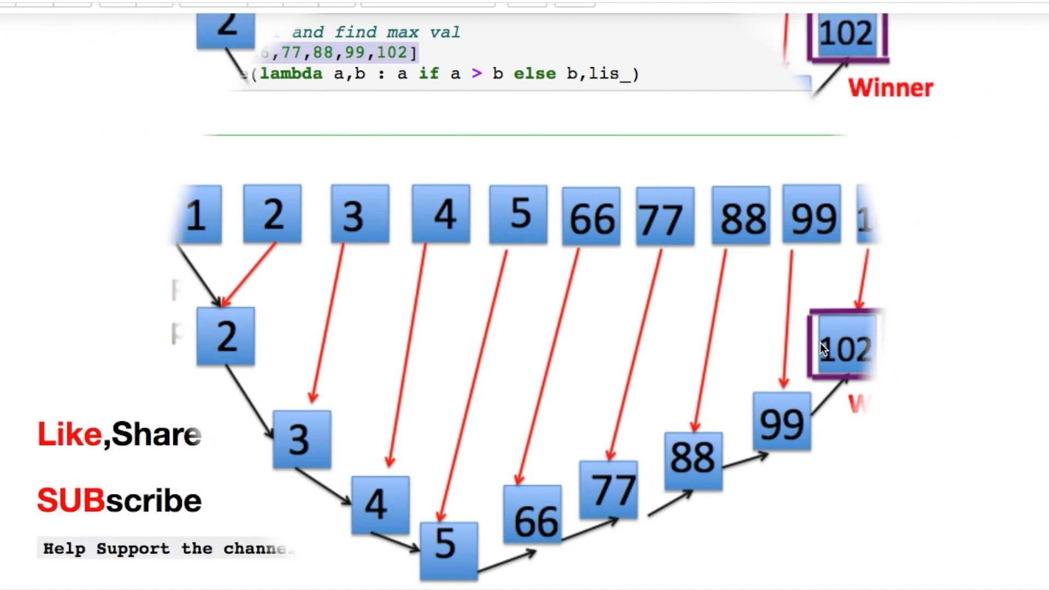
Step: Scroll down to the max-value reduce cell, the winner diagram and its red-arrow legend
scroll("down", 3)
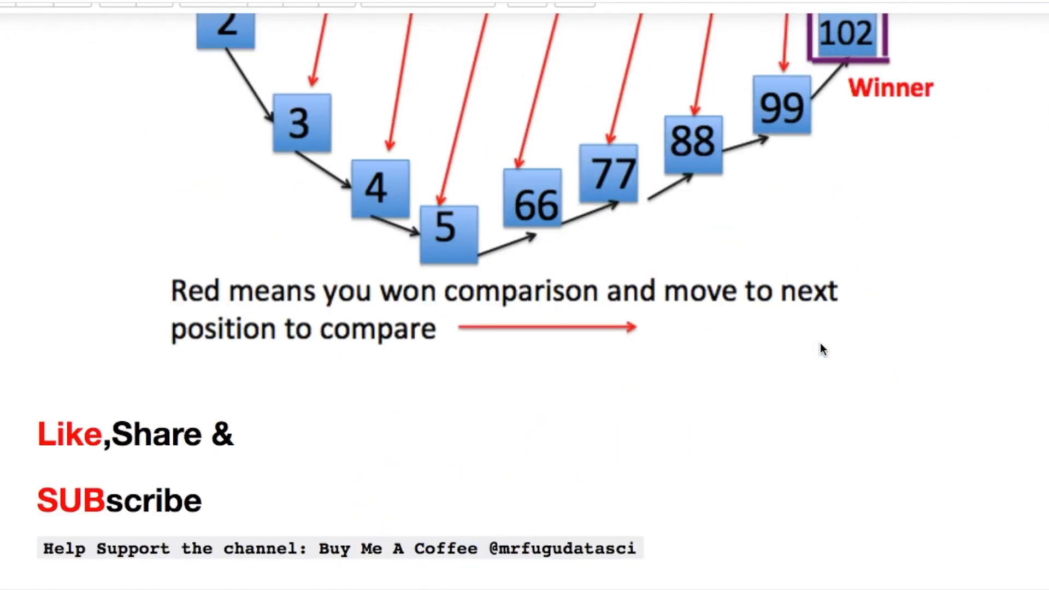